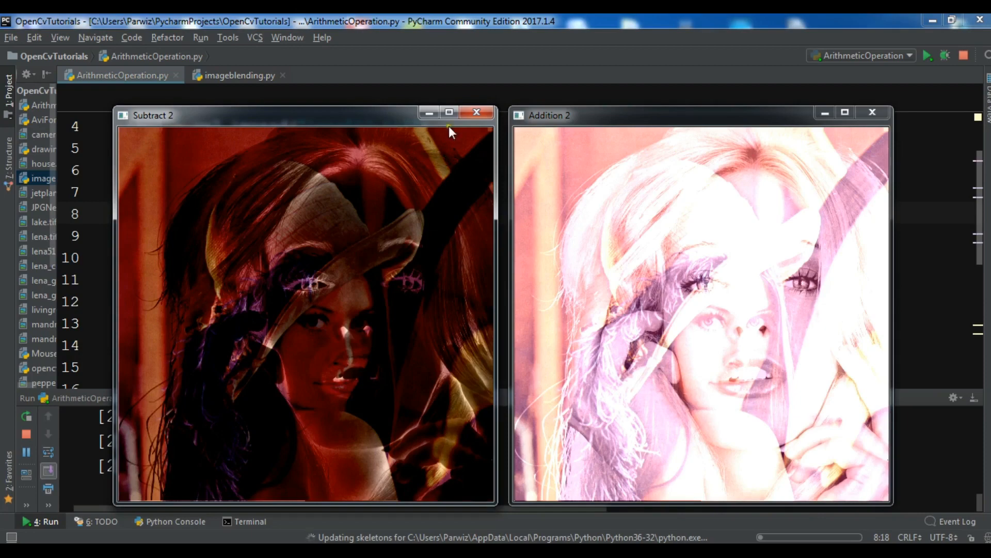
mouse_move(476, 113)
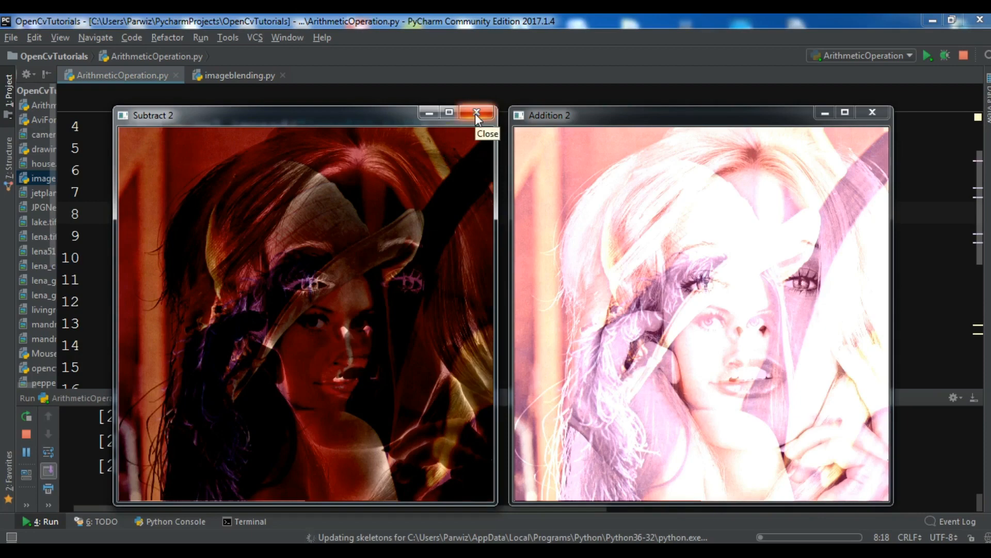
- Close the Subtract 2 and Addition 2 result windows from the arithmetic run
click(476, 112)
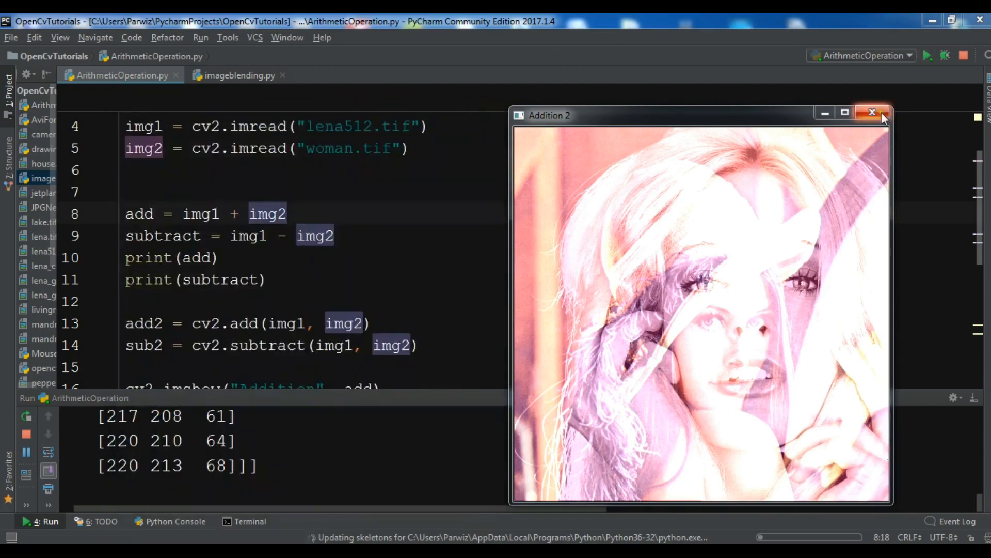
click(872, 112)
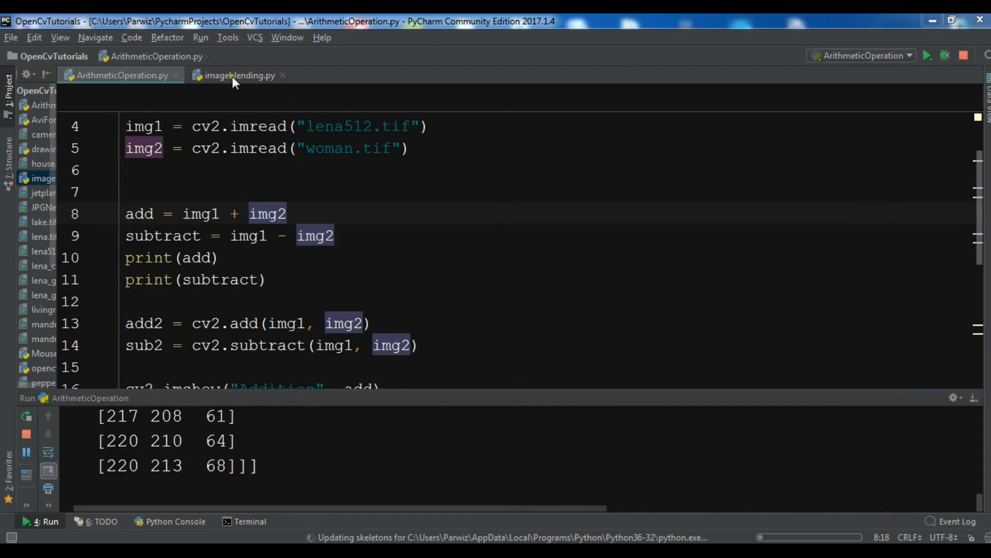
- In imageblending.py, import cv2 and load lena.tif into img1 with cv2.imread
click(239, 74)
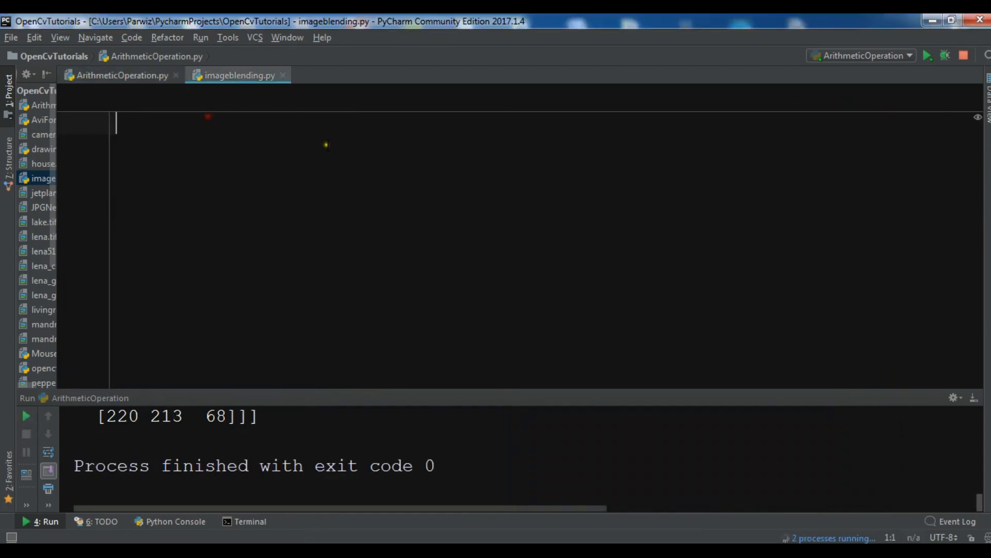
text(import cv2)
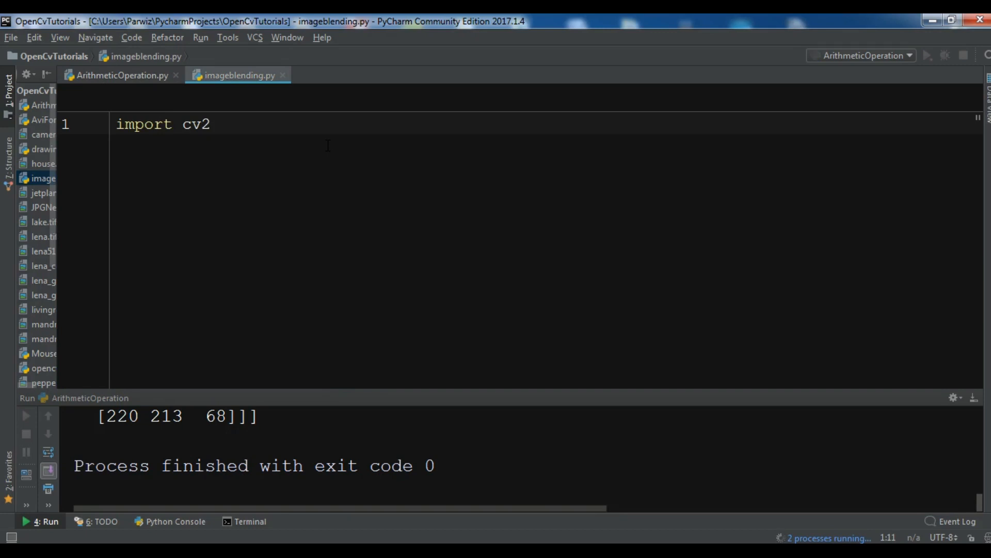
key(Enter)
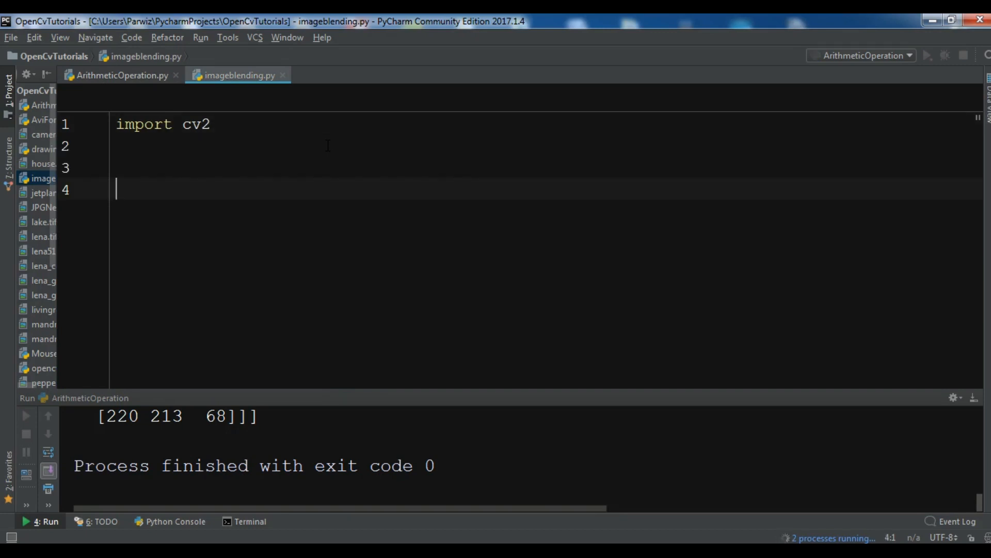
text(img1 =)
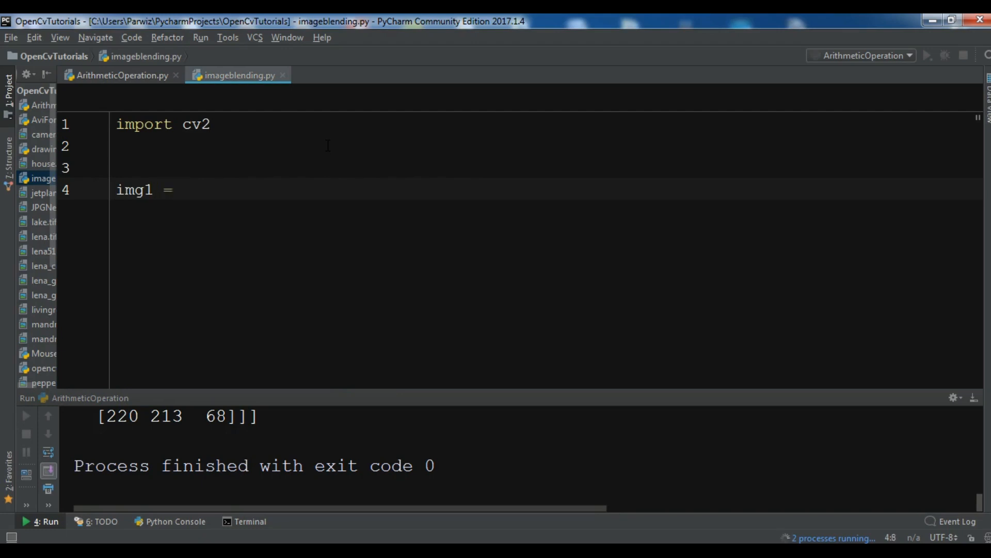
text(c)
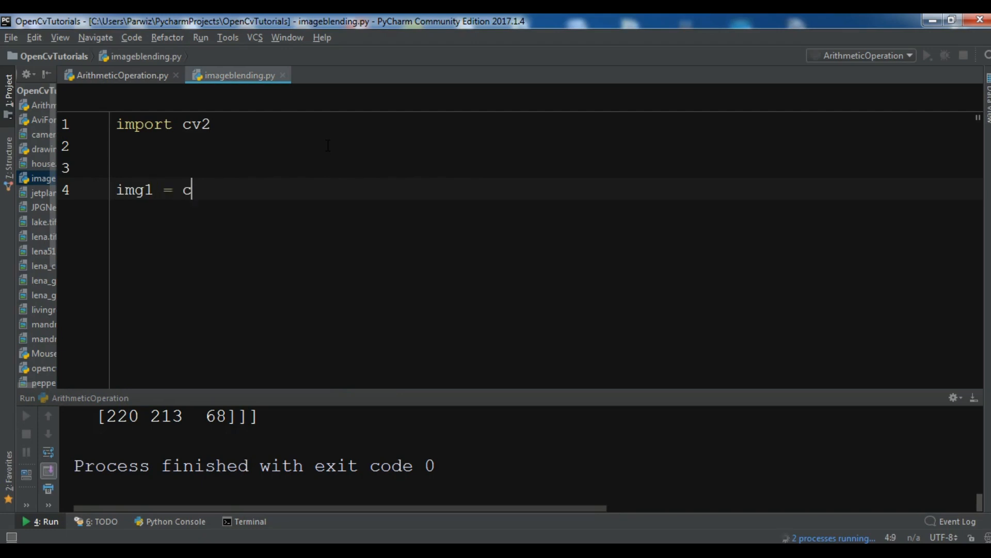
text(v2.)
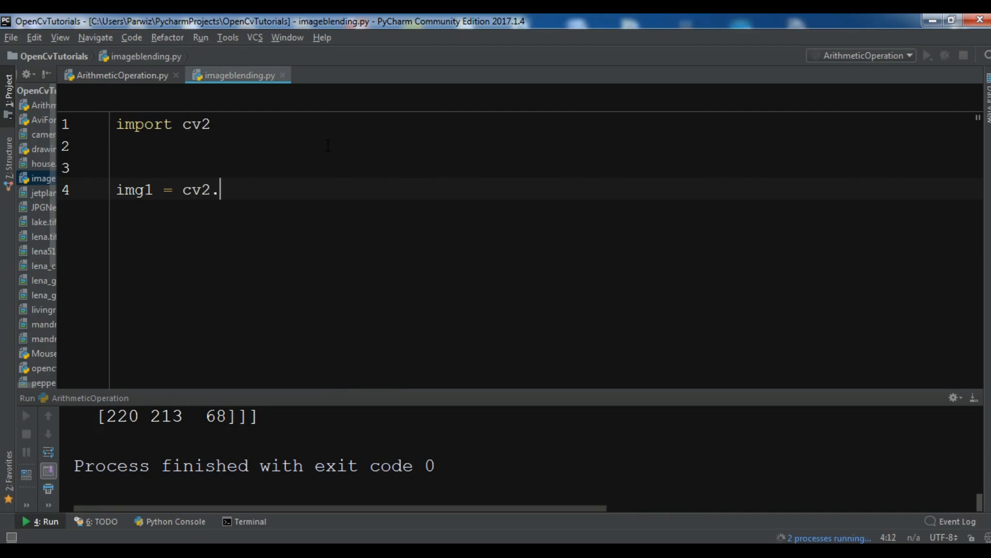
text(imread())
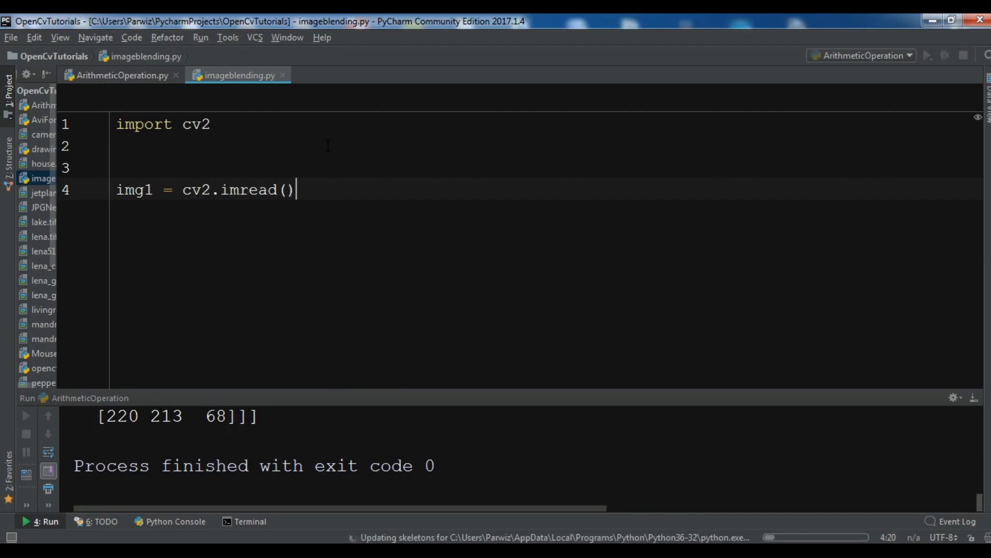
text(")
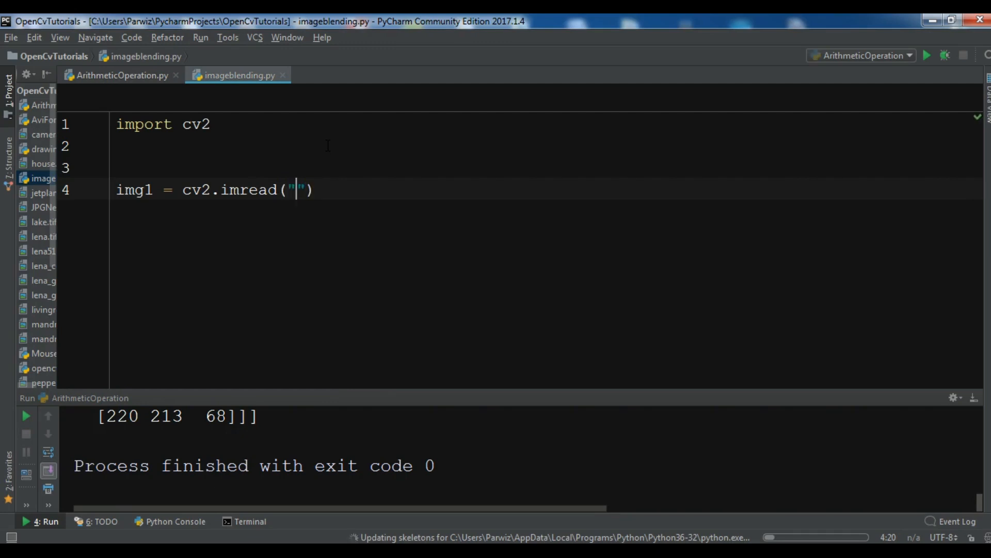
text(lena.tif)
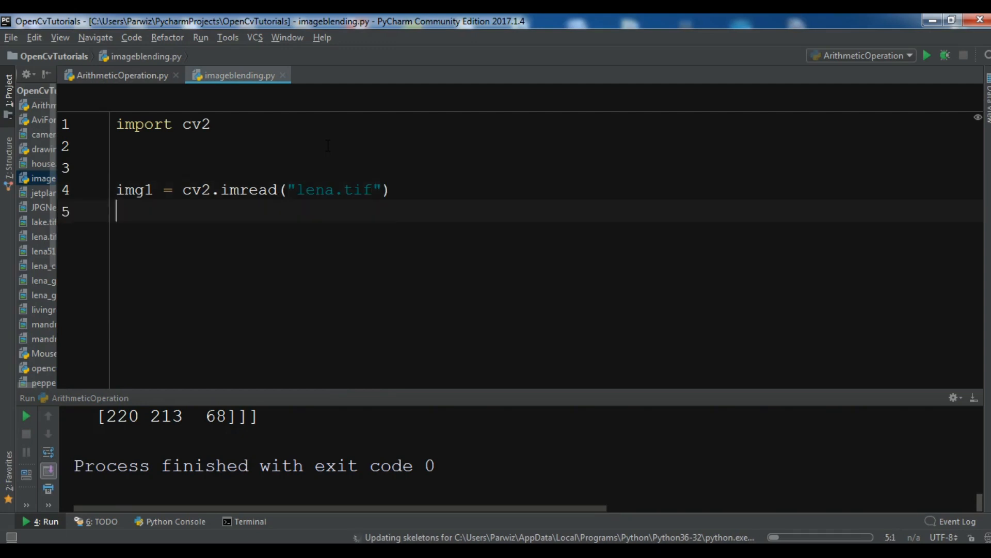
- Load woman.tif into img2 with cv2.imread
text(img2)
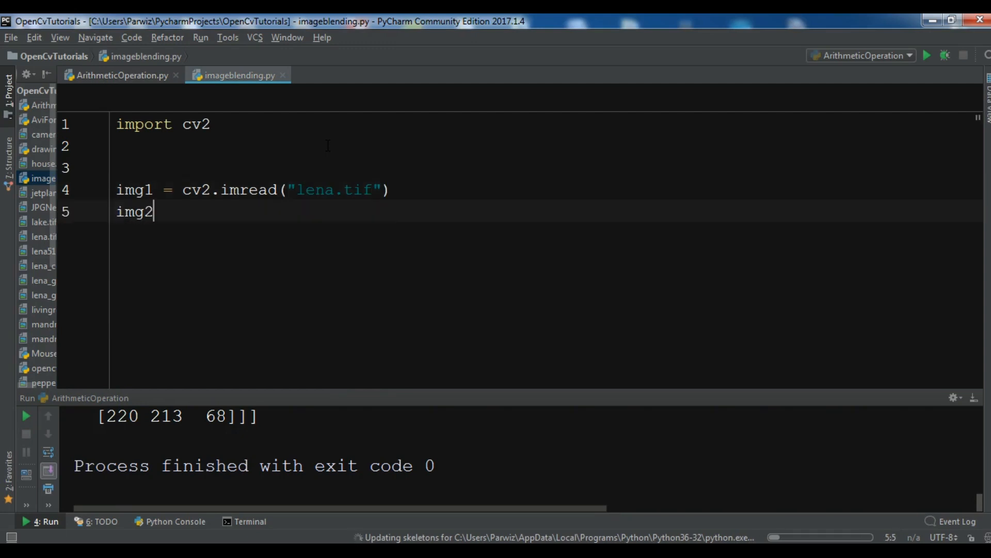
text(=cv2.)
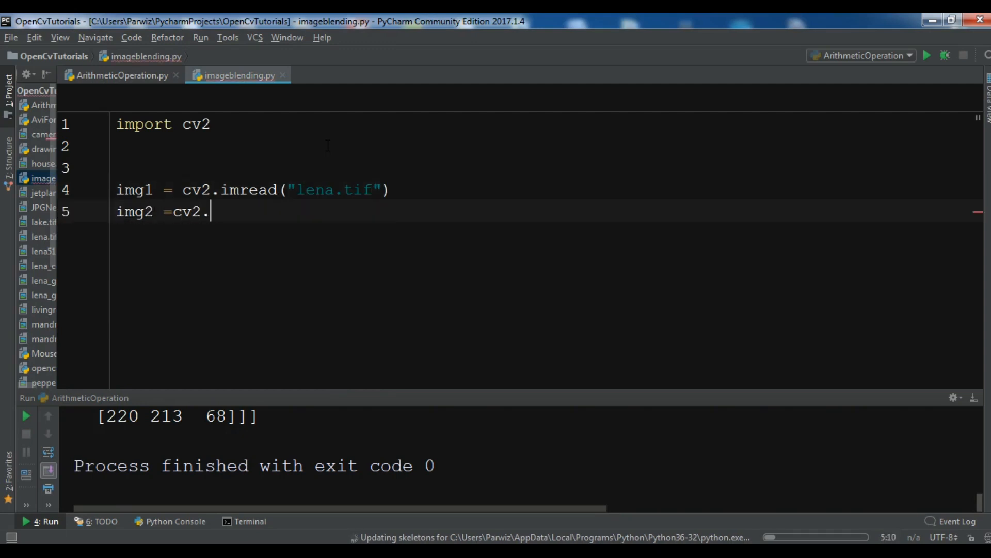
text(imread("")
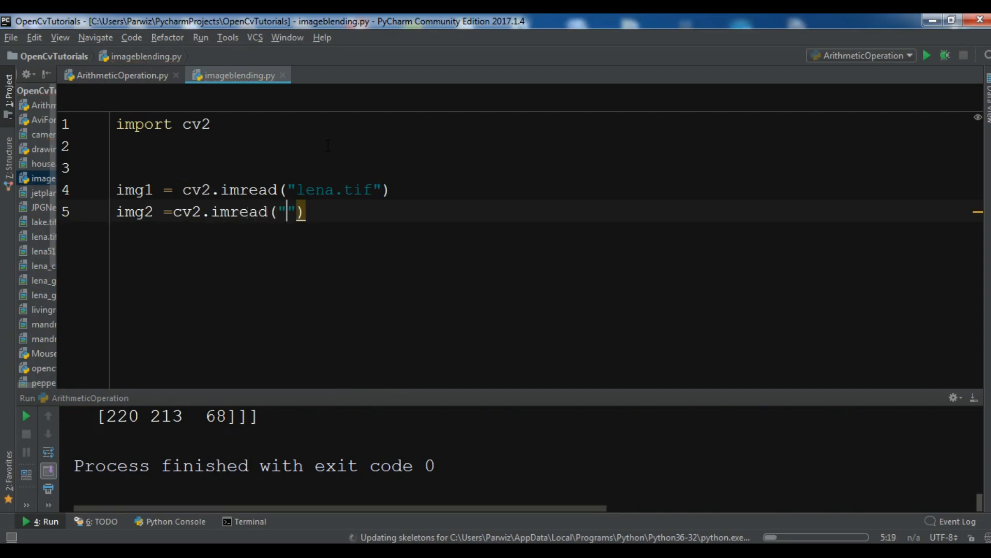
text(woman)
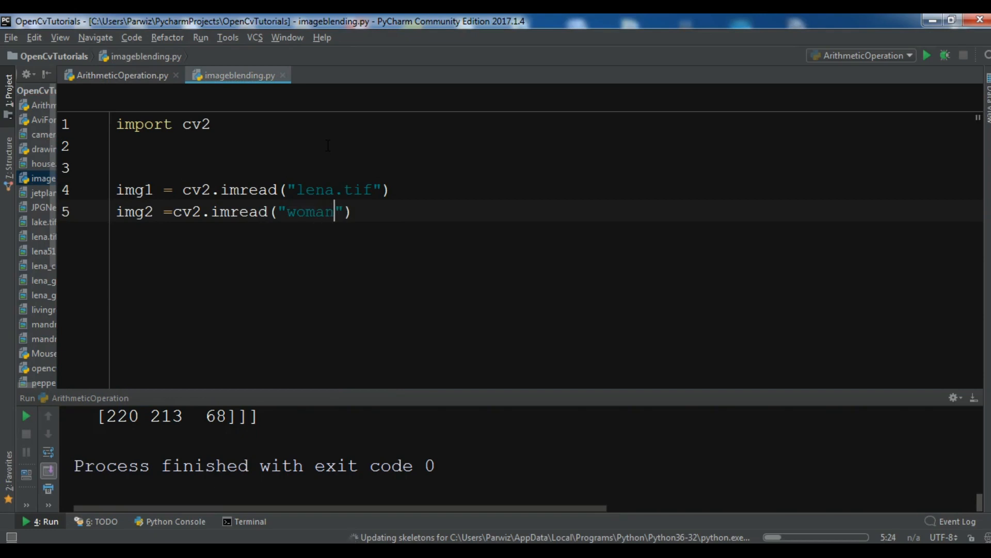
text(.tif)
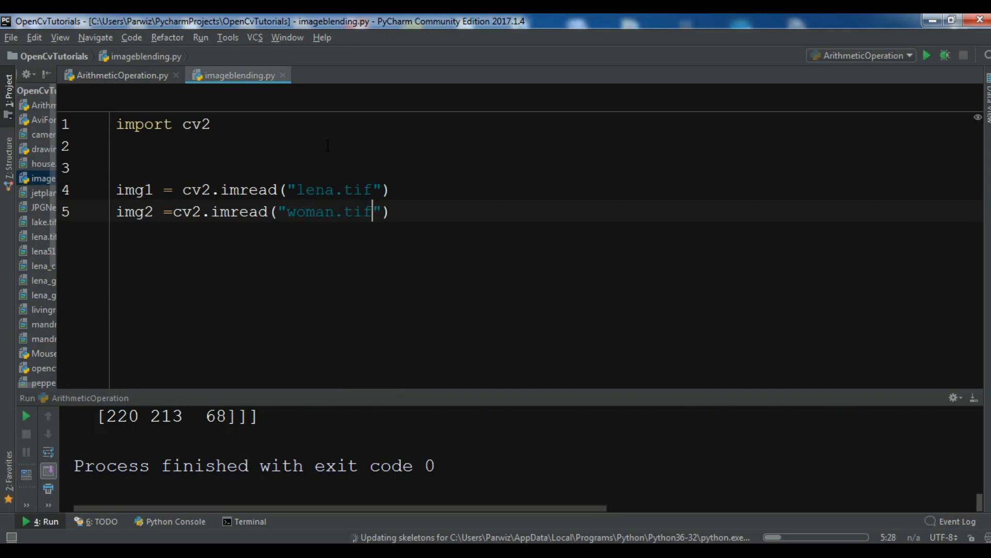
key(Return)
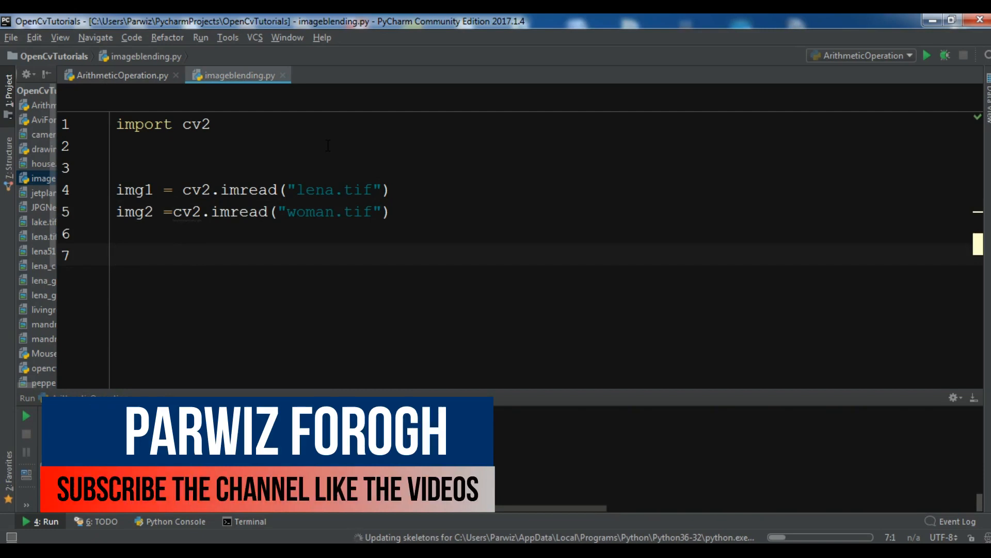
- Start a line assigning dist = cv2.addWeighted()
text(d)
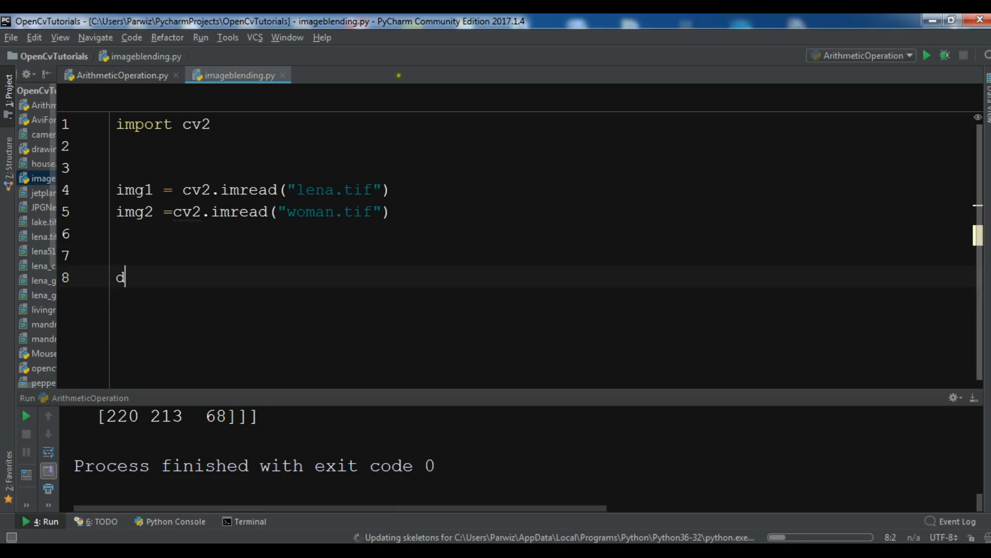
text(i)
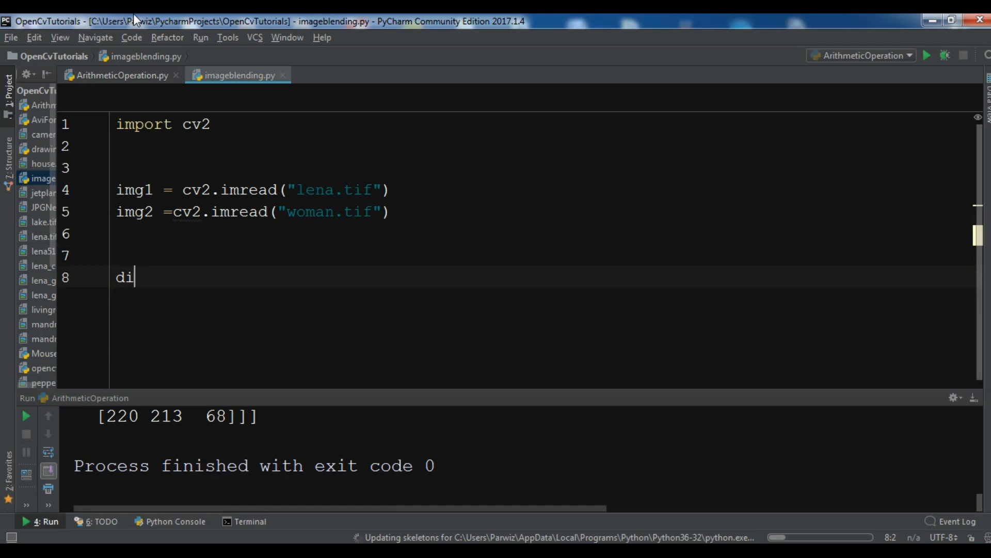
text(st = c)
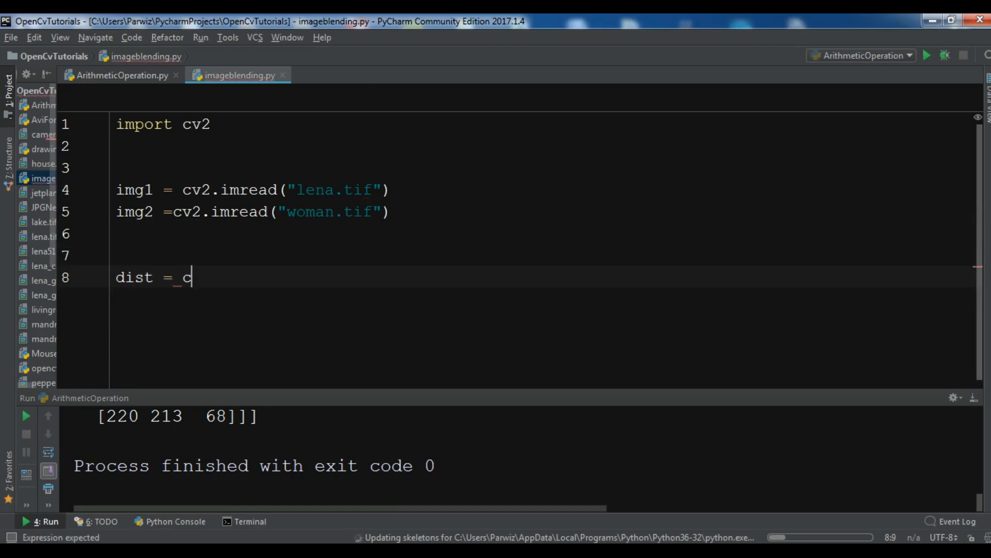
text(v2.)
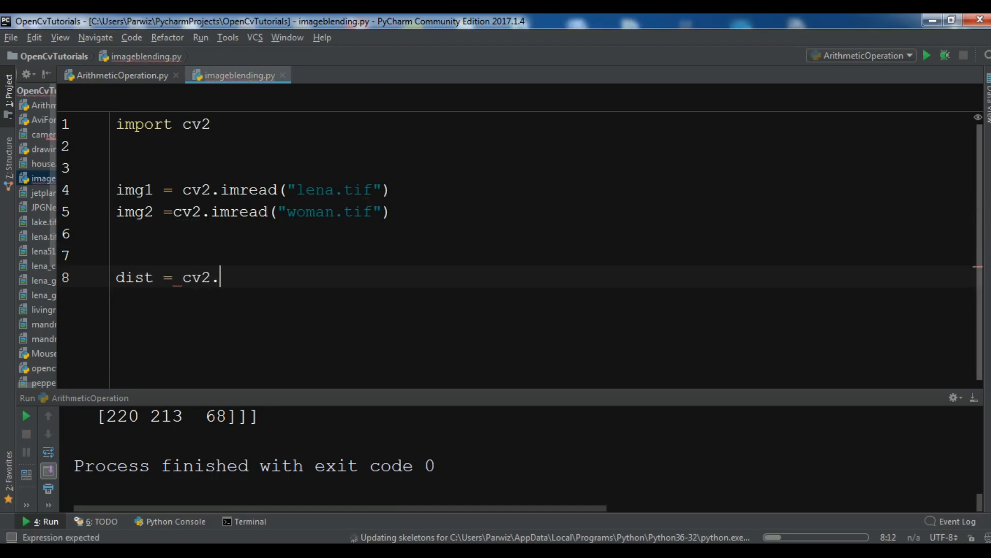
text(addWe)
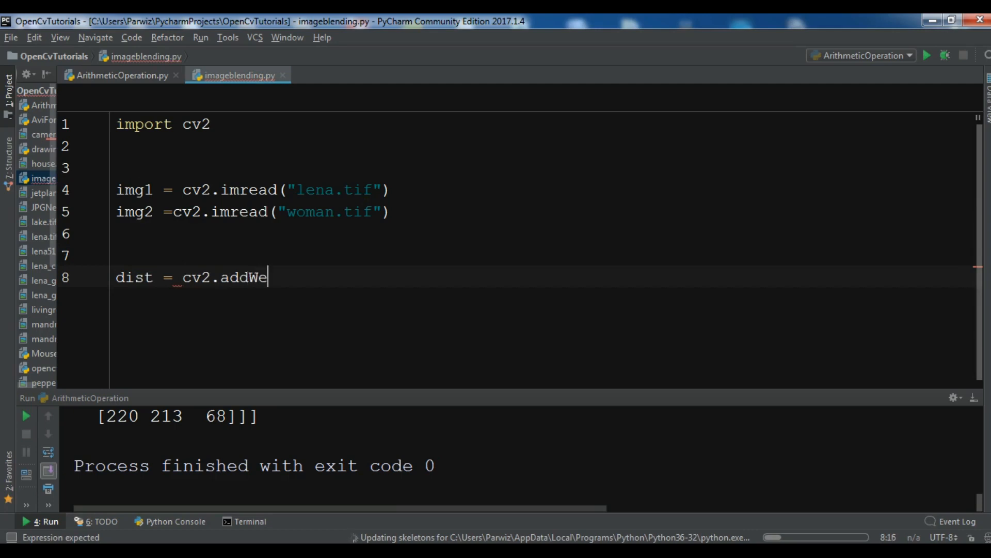
text(ighted)
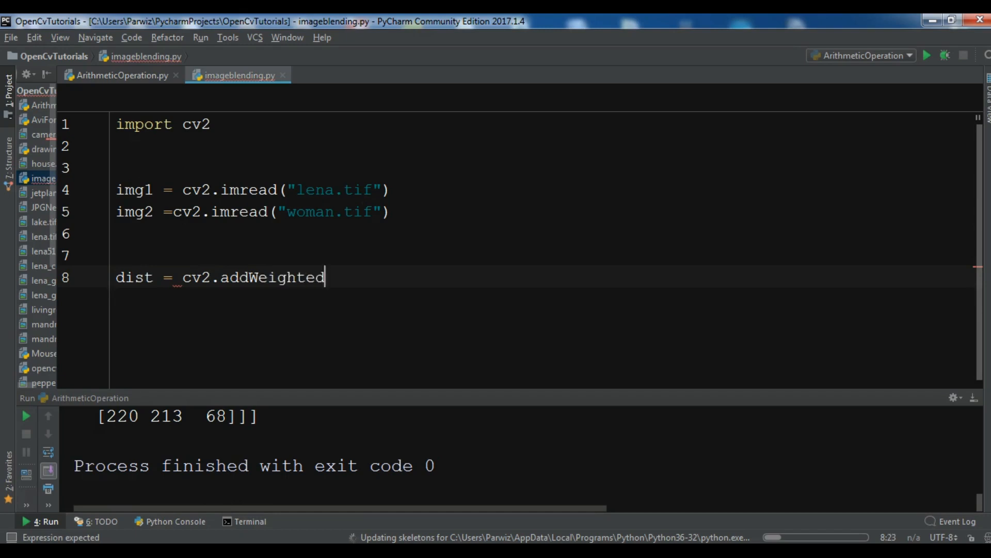
text(())
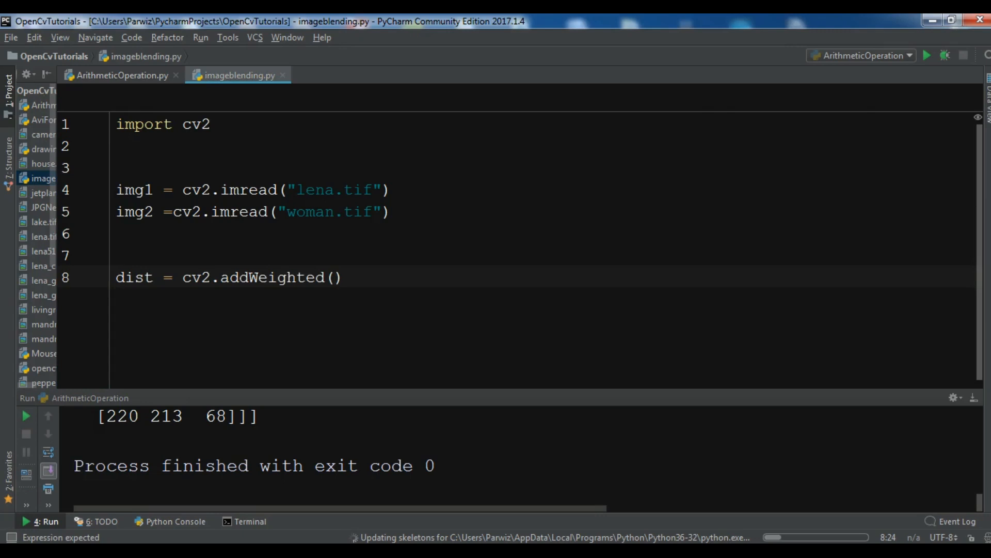
- Fill the addWeighted arguments with img1, 0.7, img2, 0.3 and gamma 0
click(338, 277)
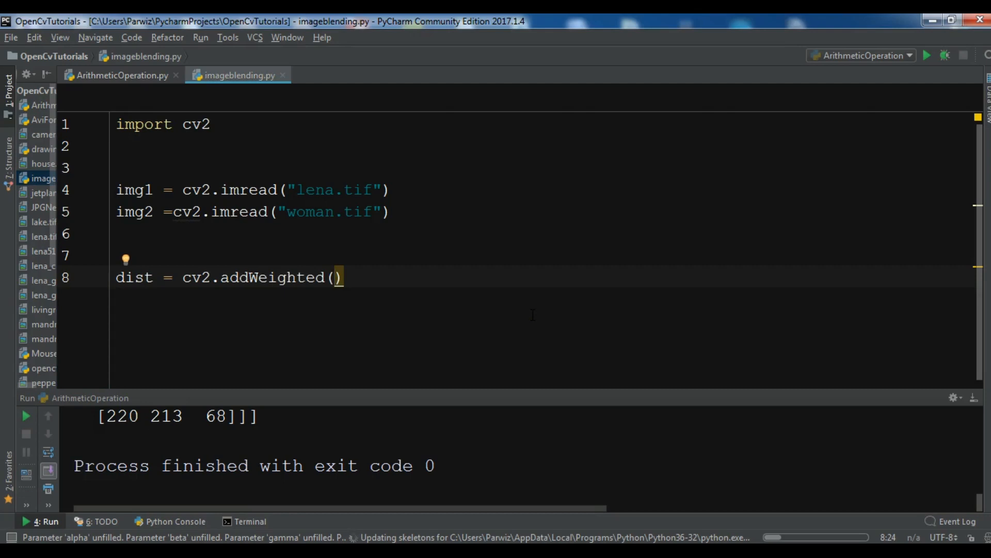
text(img)
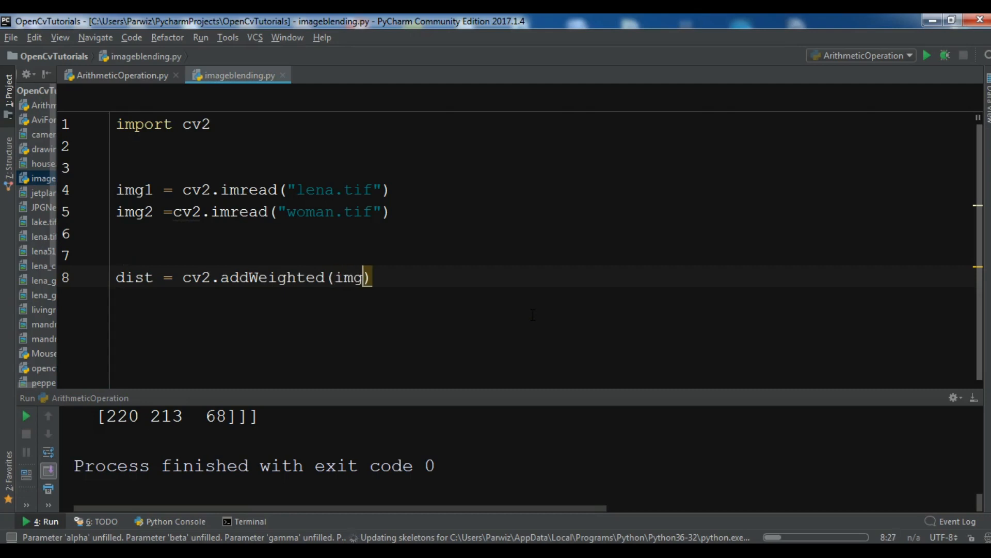
text(1,)
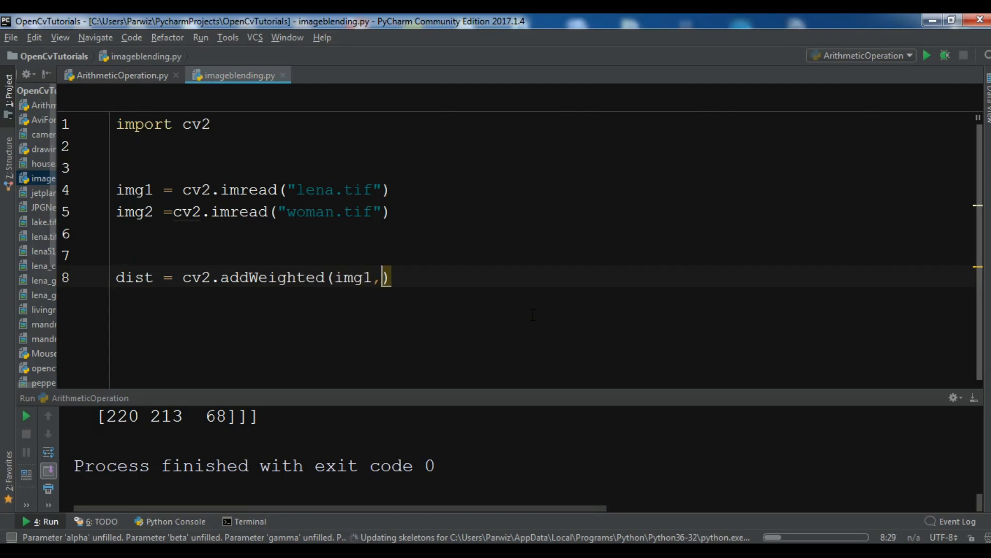
text(0.)
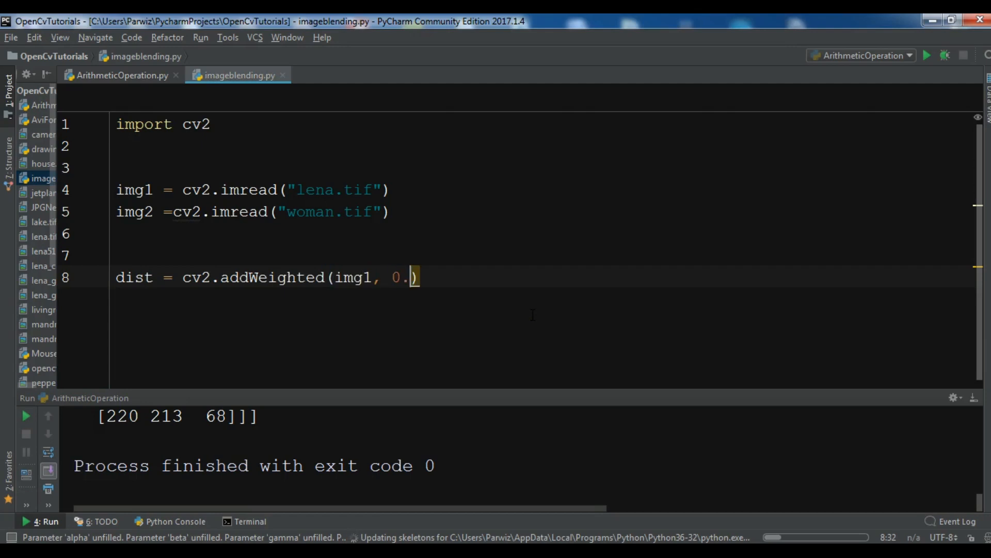
text(7)
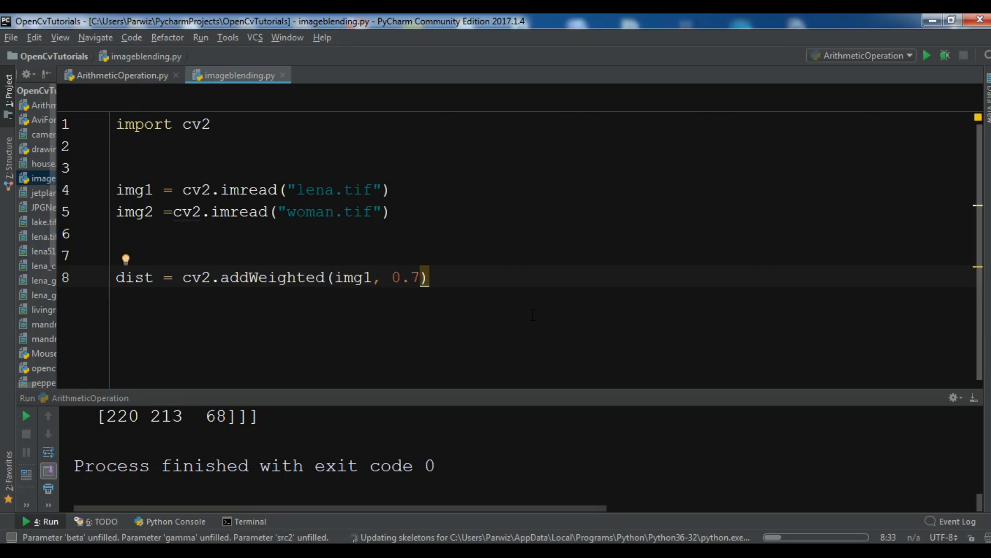
text(,)
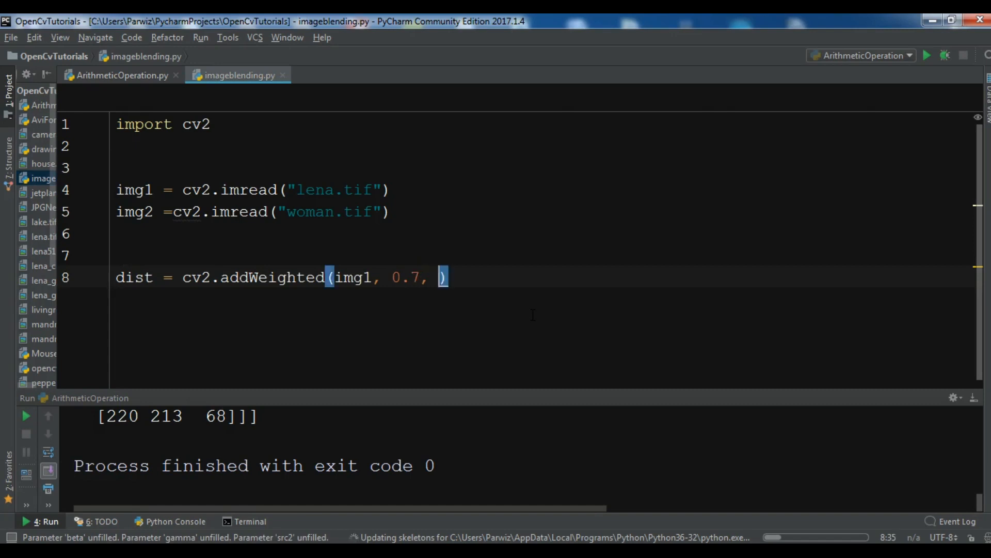
text(img2)
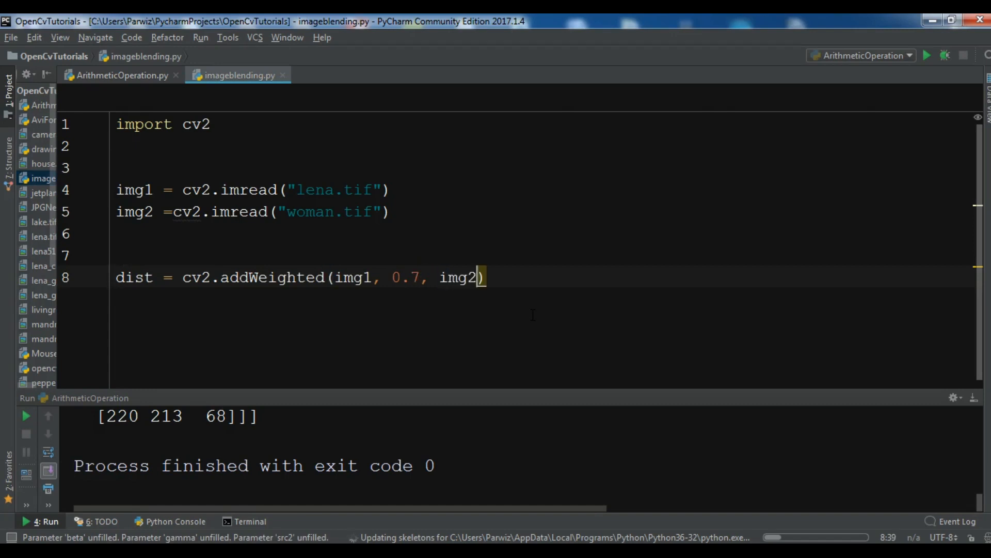
text(,)
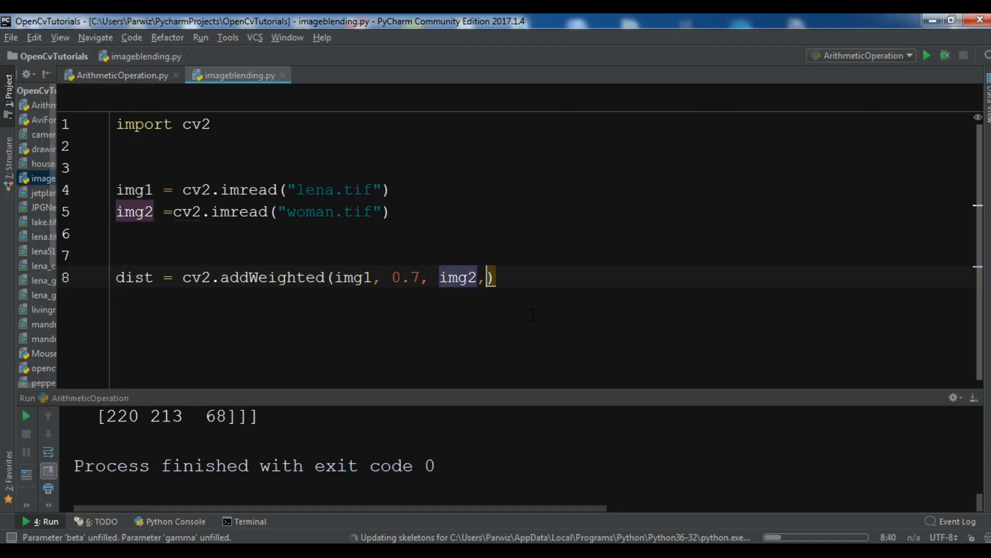
text(0.3)
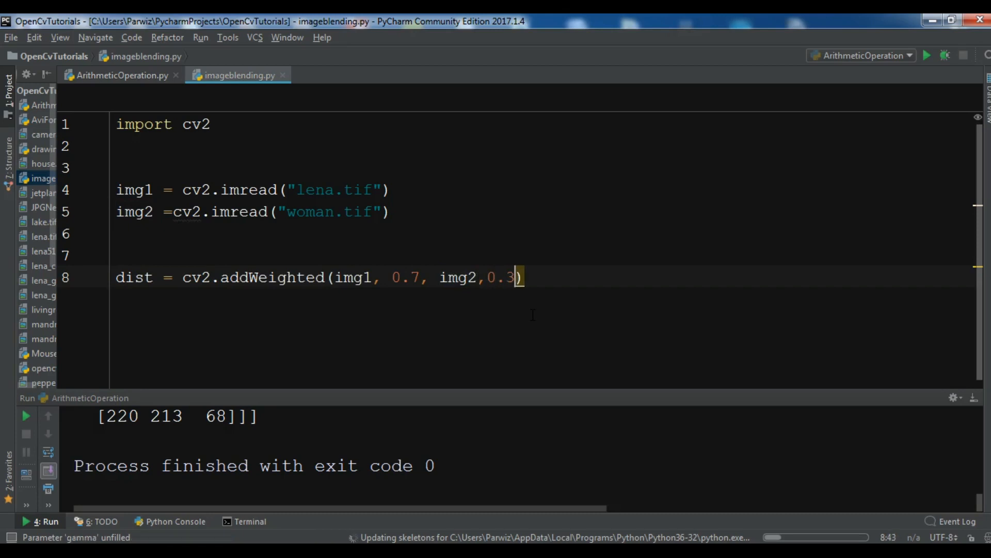
text(,)
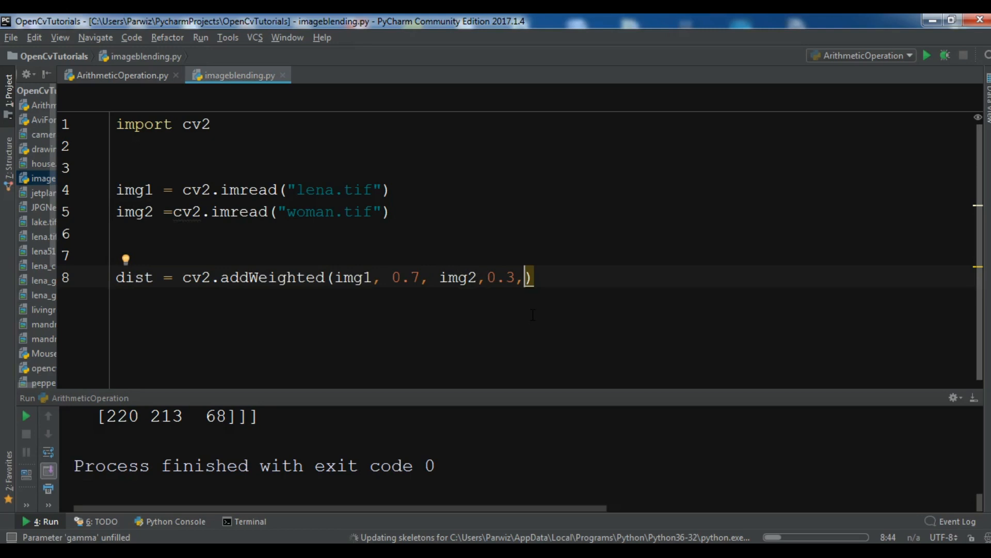
text(0)
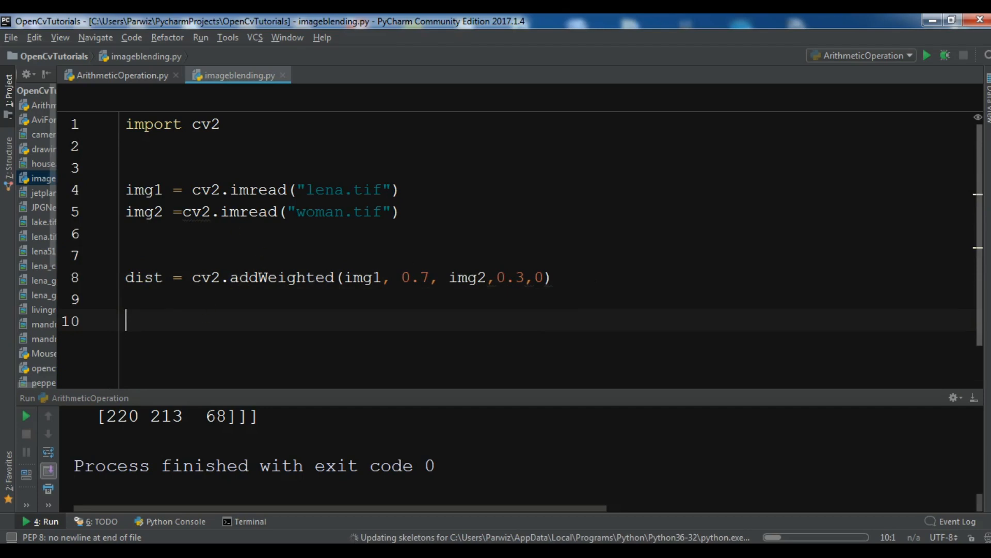
- Display dist in a window titled "Dist" with cv2.imshow
text(cv2.imshow()
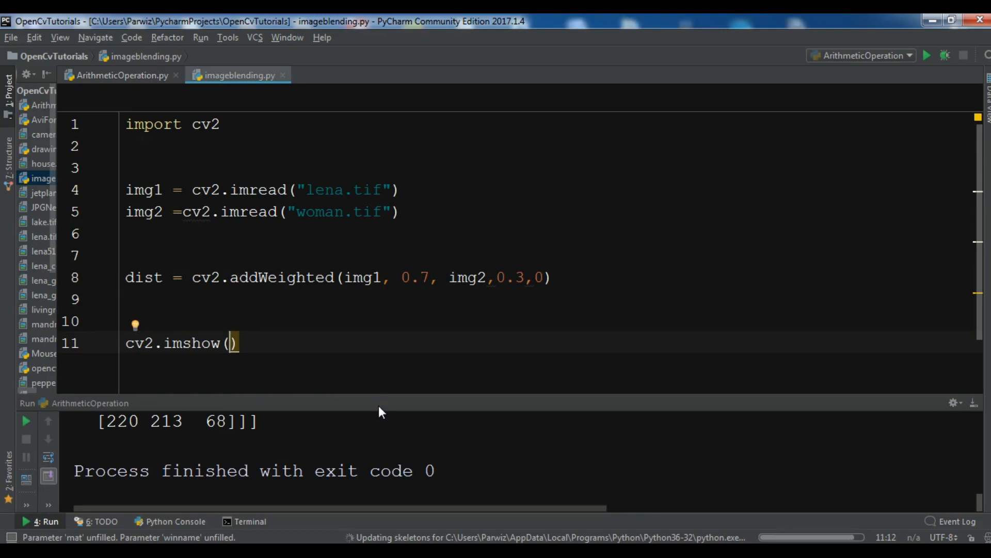
click(926, 56)
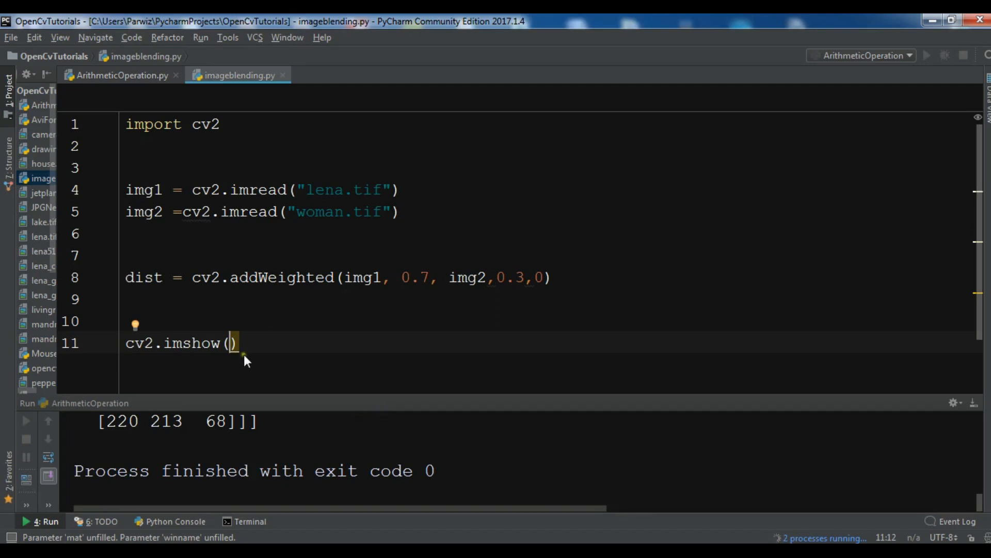
mouse_move(264, 349)
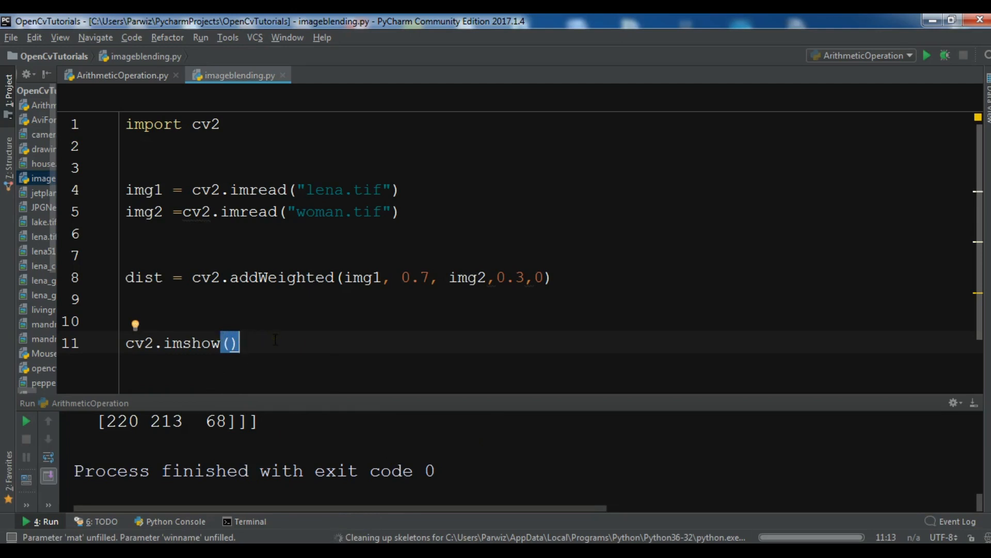
mouse_move(353, 327)
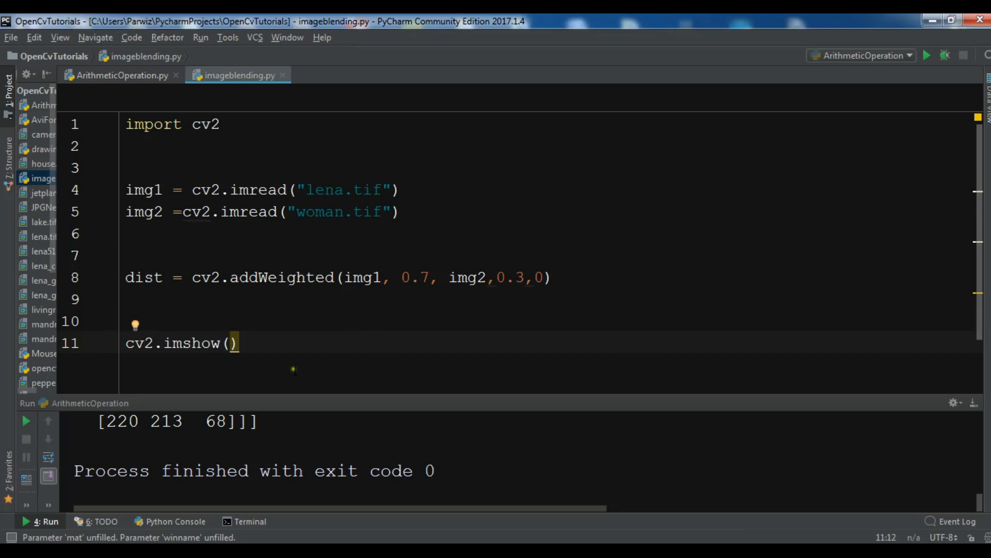
text("")
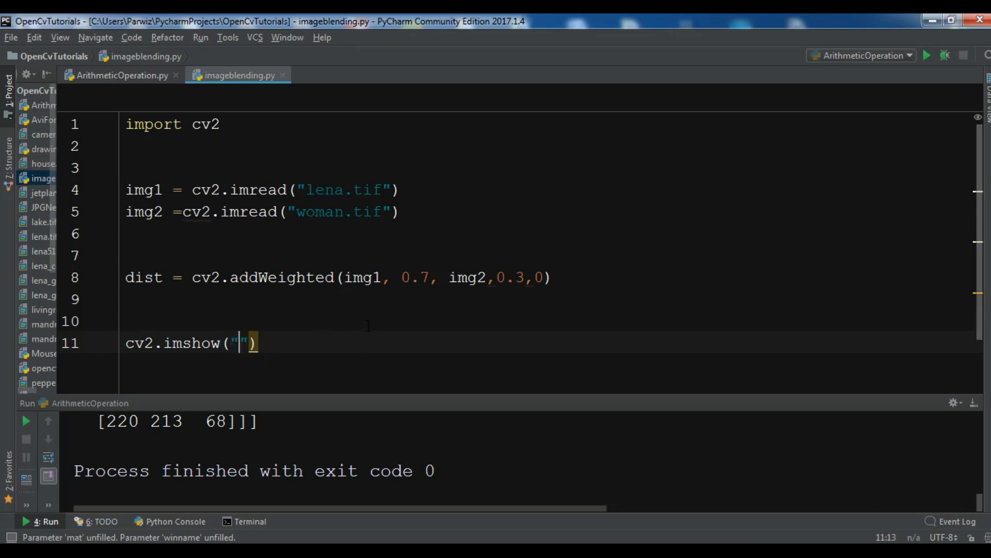
text(Dist)
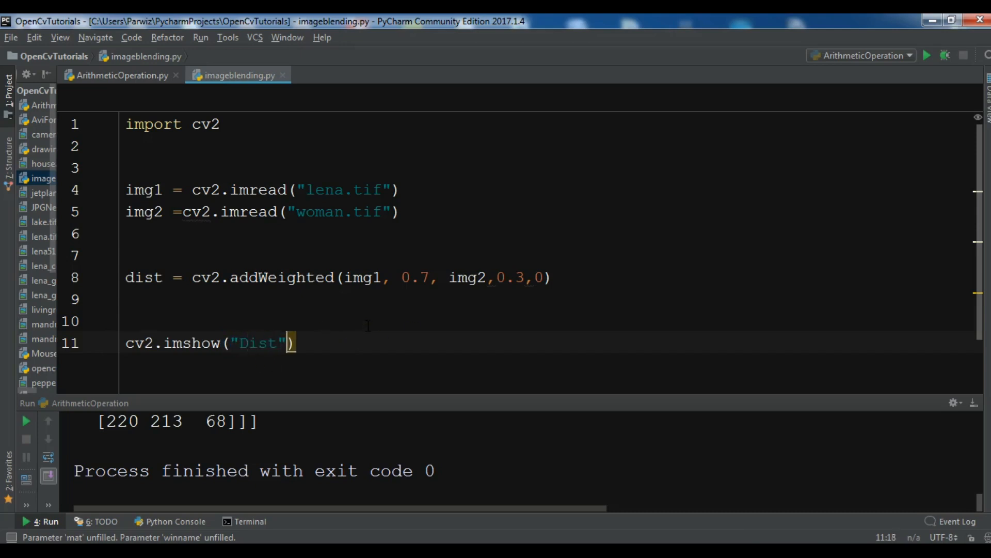
text(, dis)
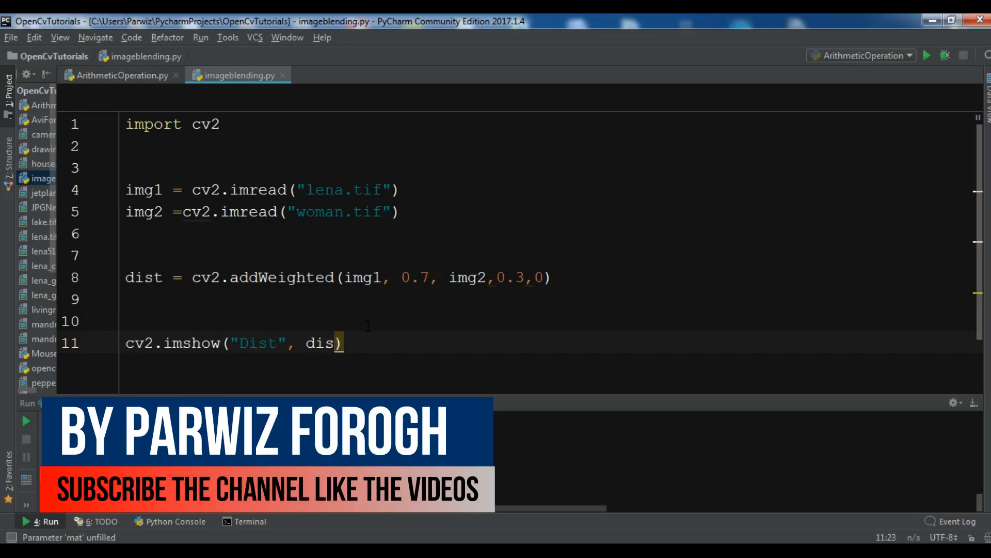
text(t)
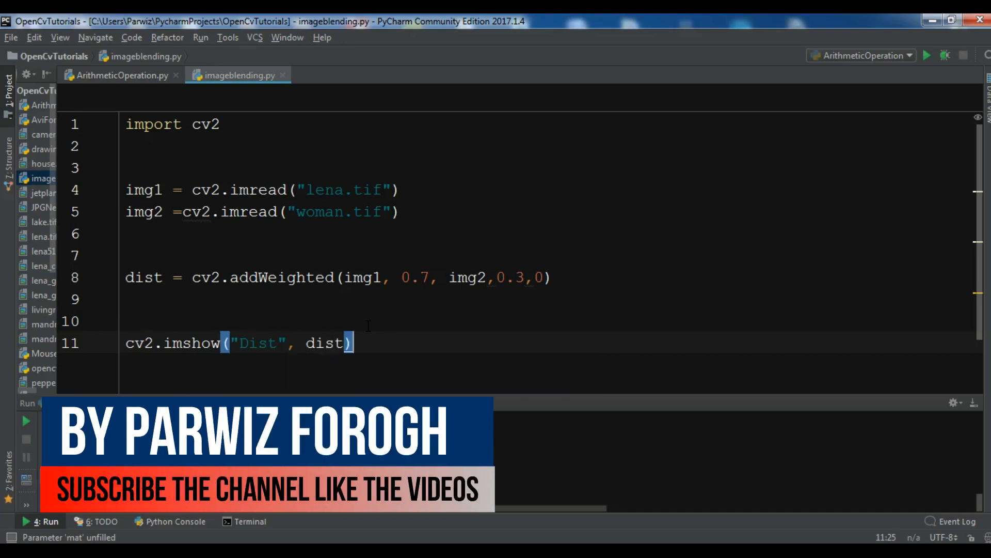
- Add cv2.waitKey() and cv2.destroyAllWindows() after the imshow line
text(c)
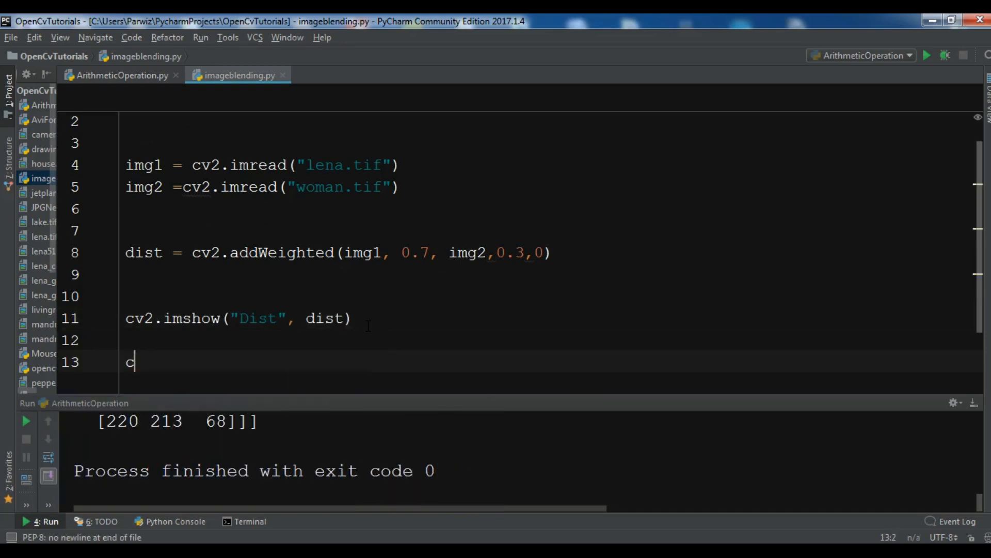
text(v2.waitKe)
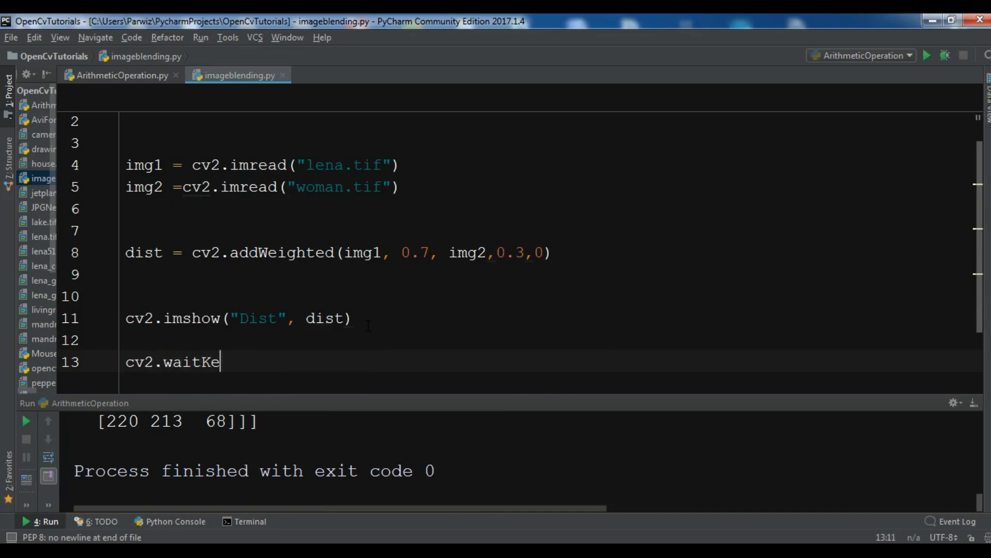
text(y())
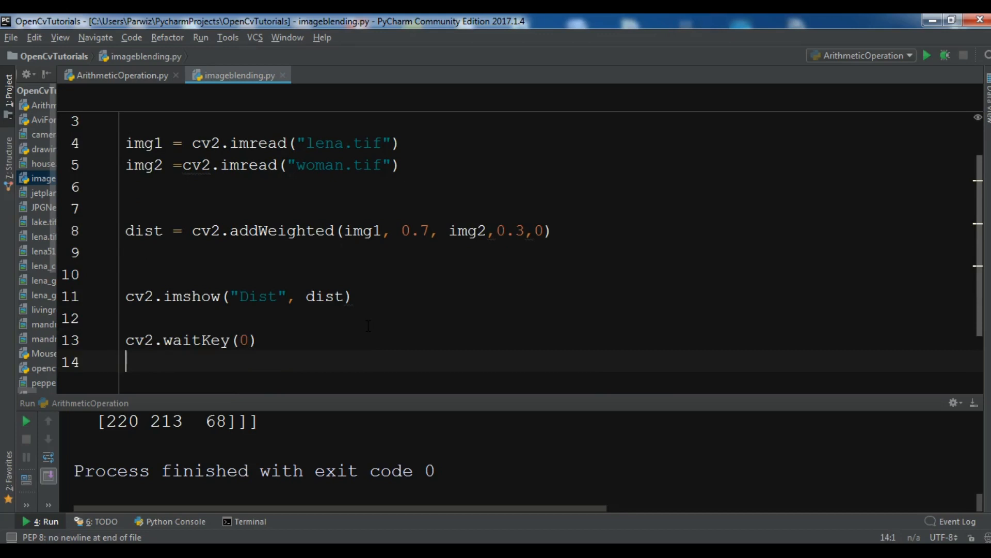
text(cv2.destr)
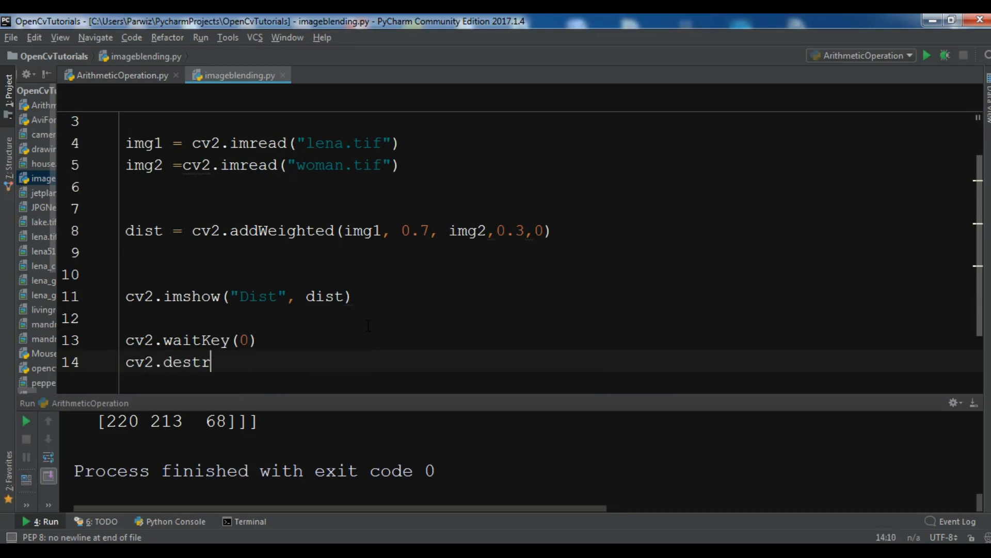
text(oyAll)
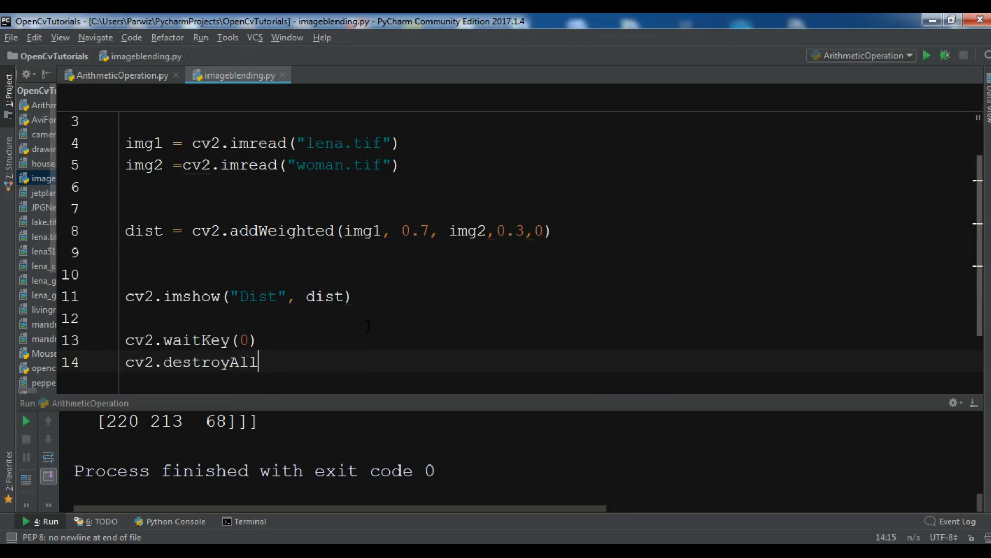
text(Windows())
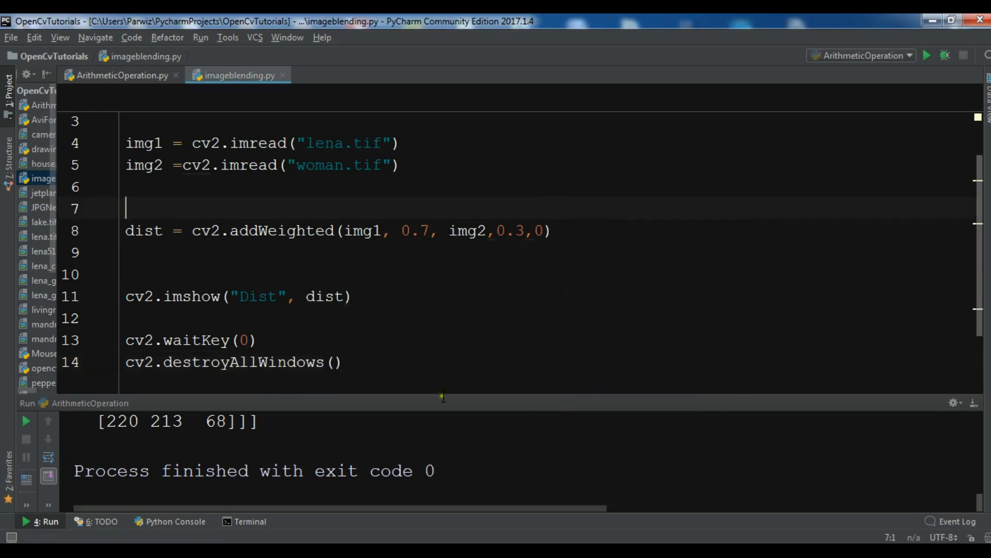
- Run imageblending.py and scroll through the addWeighted size-mismatch error output
click(927, 56)
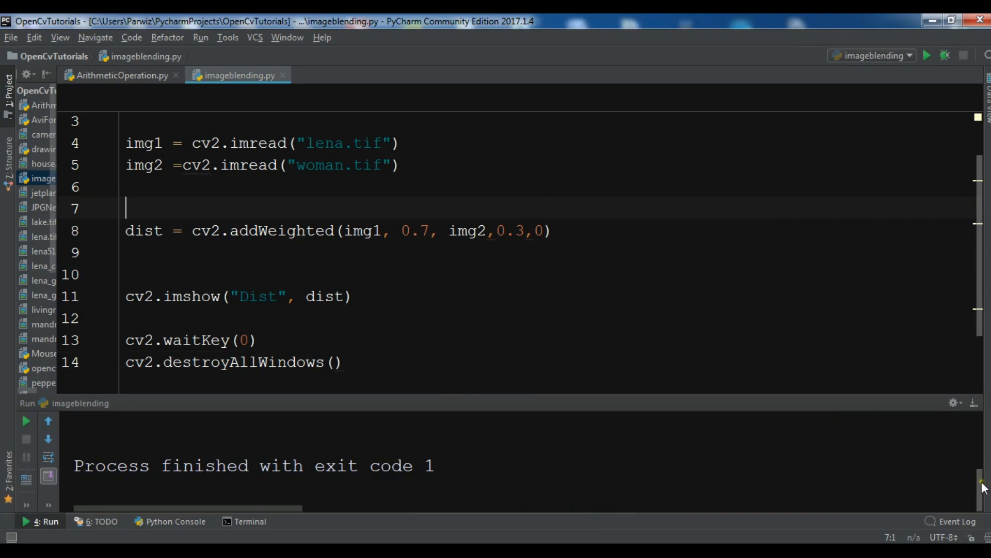
scroll(down, 3)
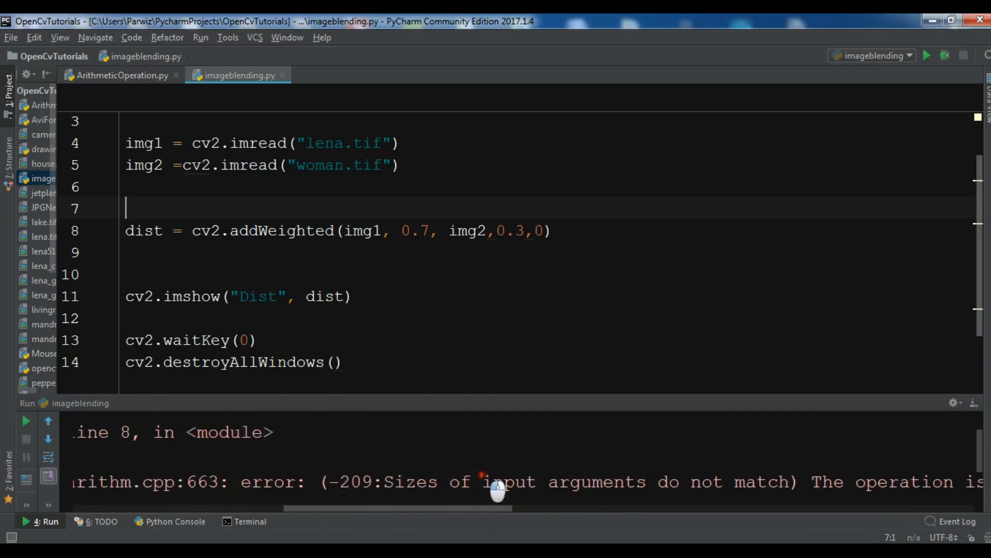
scroll(right, 3)
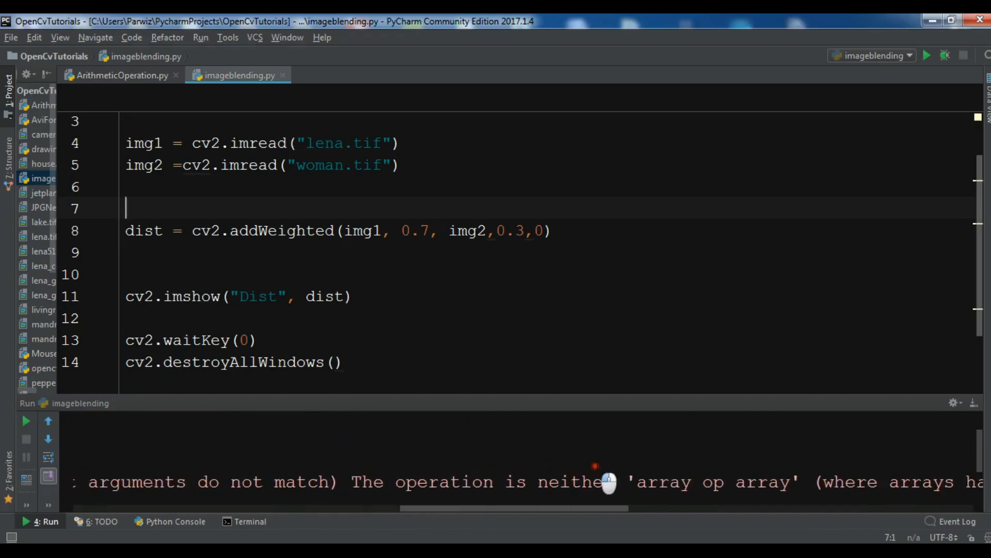
scroll(right, 3)
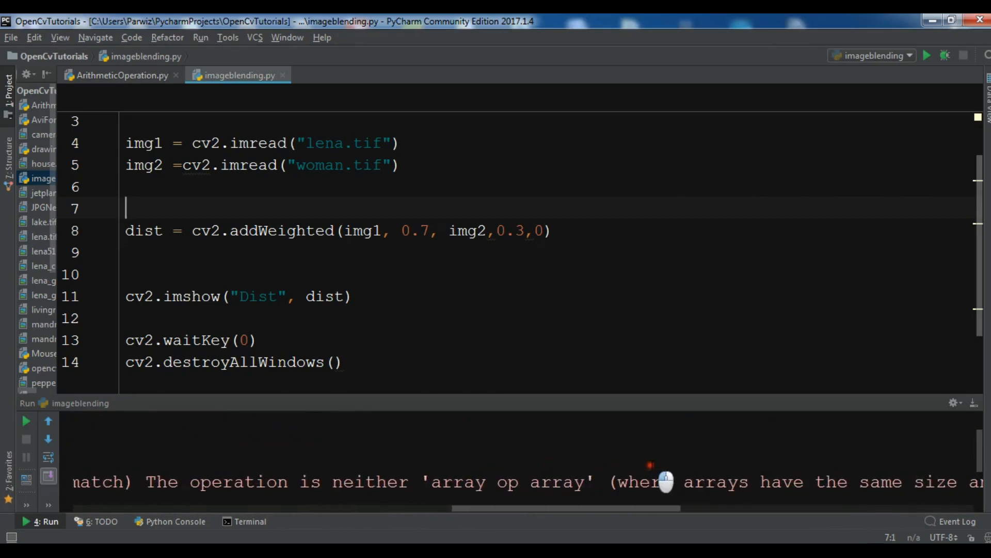
scroll(right, 3)
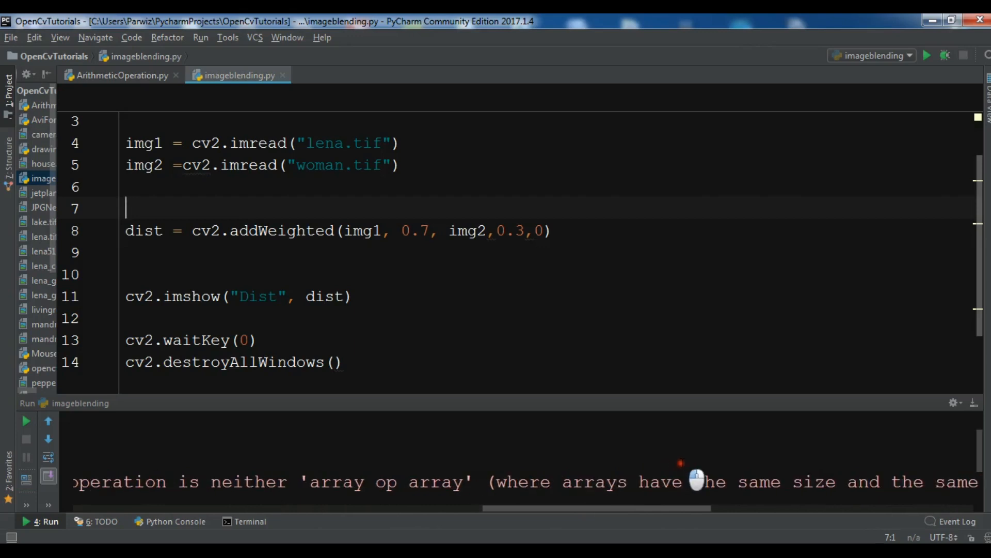
scroll(right, 3)
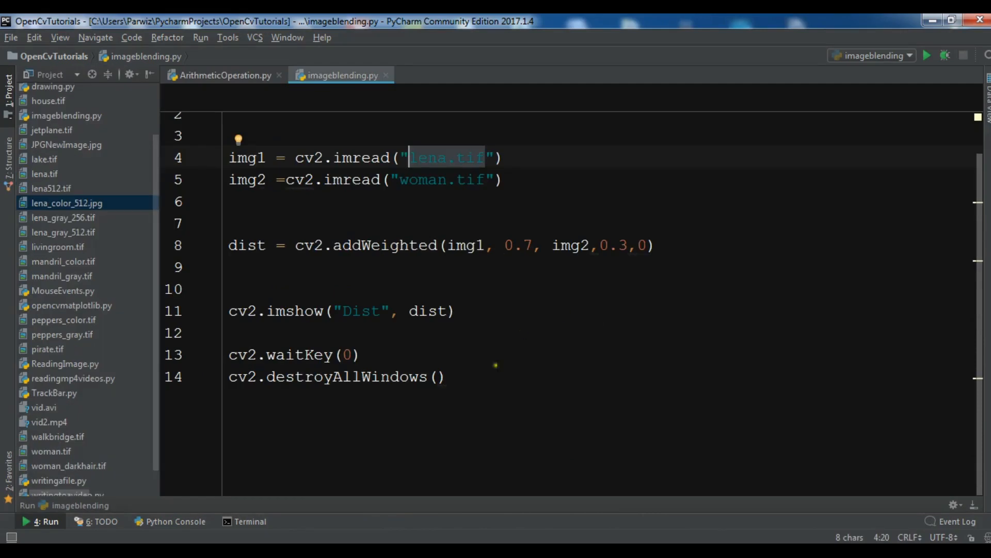
mouse_move(429, 287)
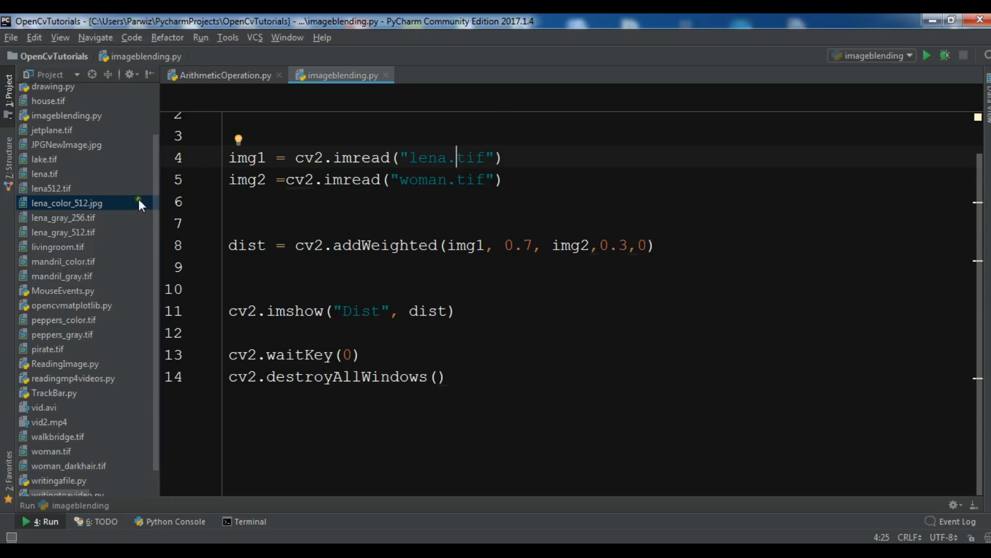
- Scroll the Project file list up to reveal lena512.tif and lena_color_512.jpg
scroll(up, 3)
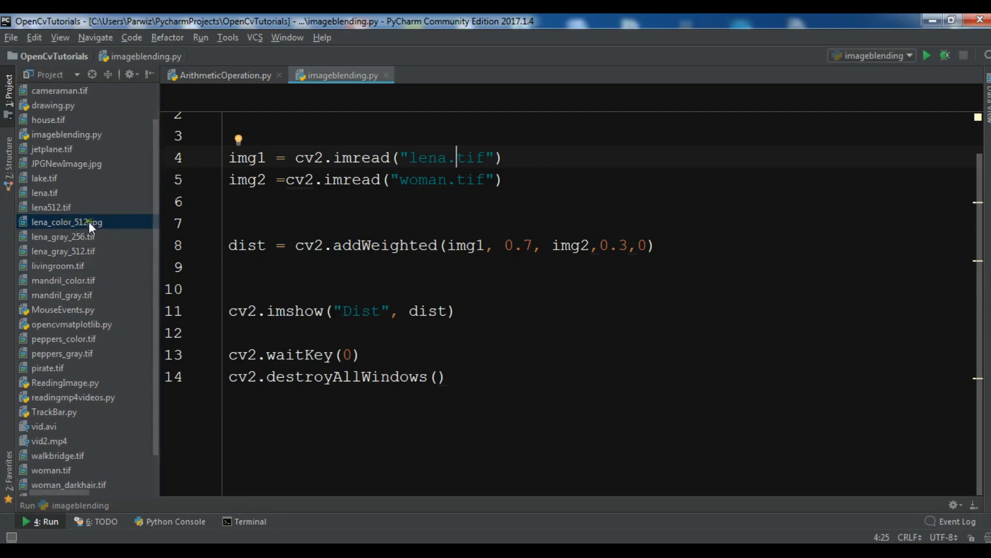
- Rename lena_color_512.jpg to lena512.jpg via Refactor > Rename
right_click(66, 222)
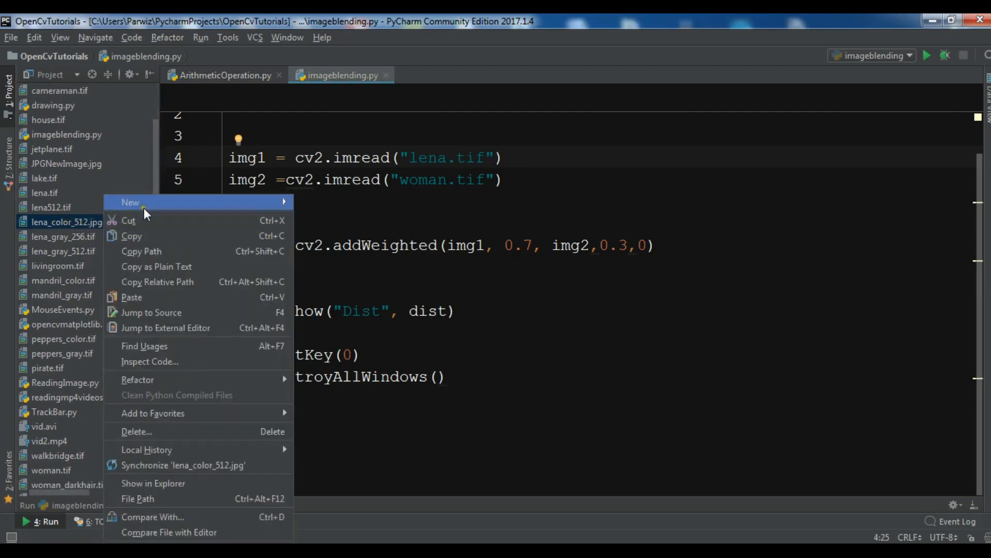
mouse_move(166, 327)
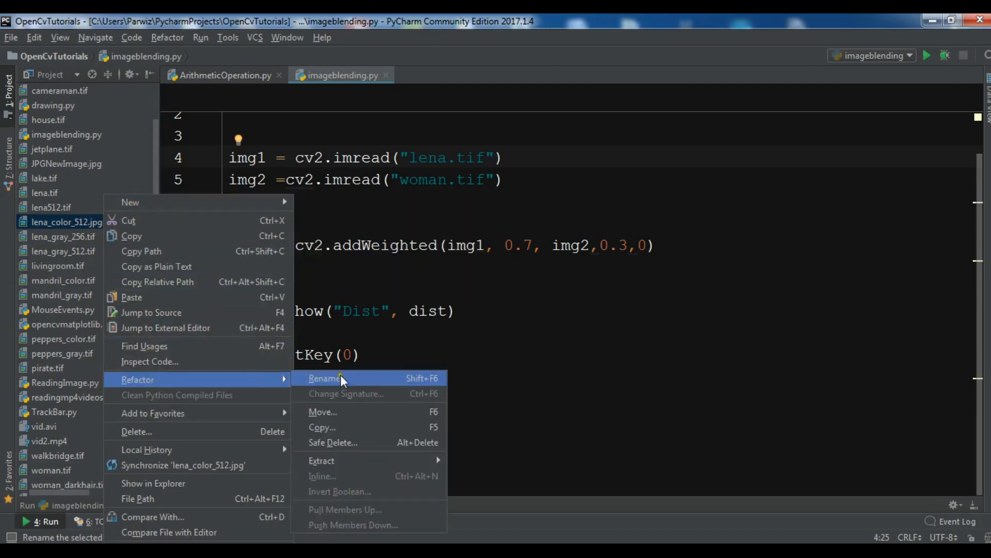
click(325, 378)
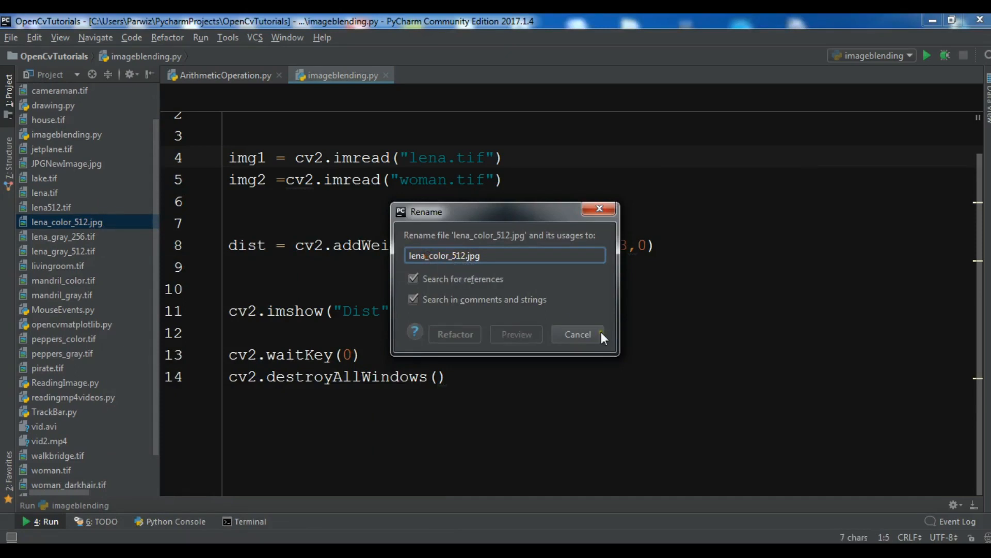
click(454, 334)
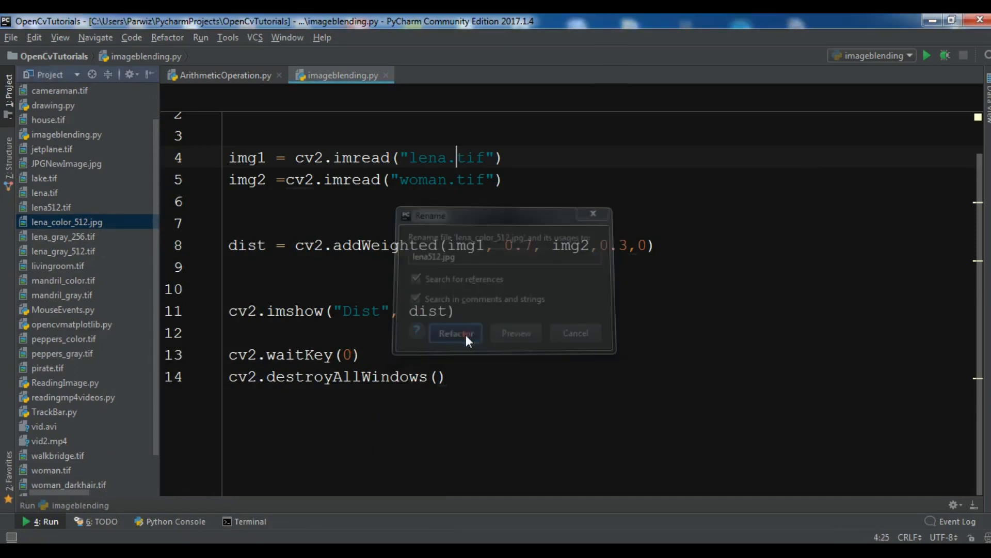
click(455, 333)
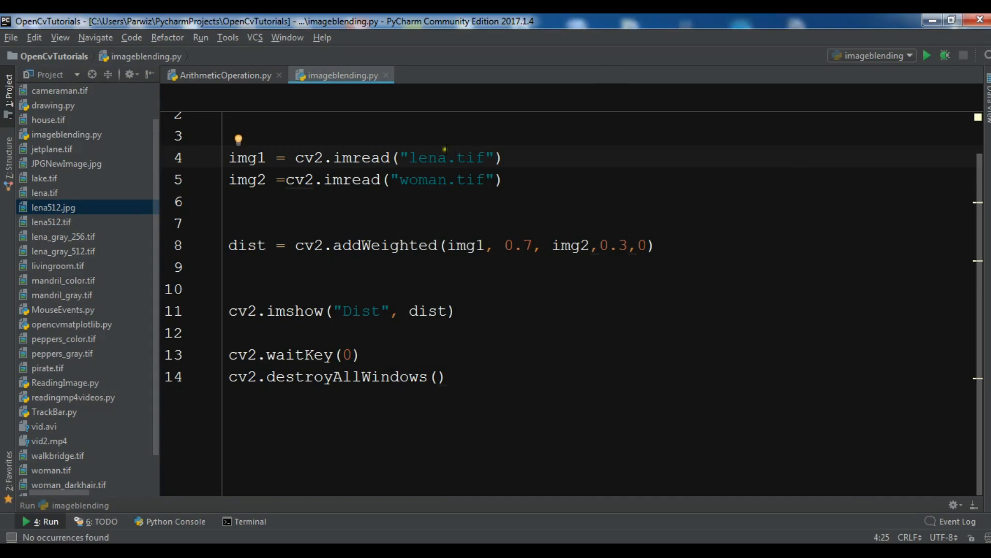
- Change the first imread to lena512.tif and run the blending script
text(51)
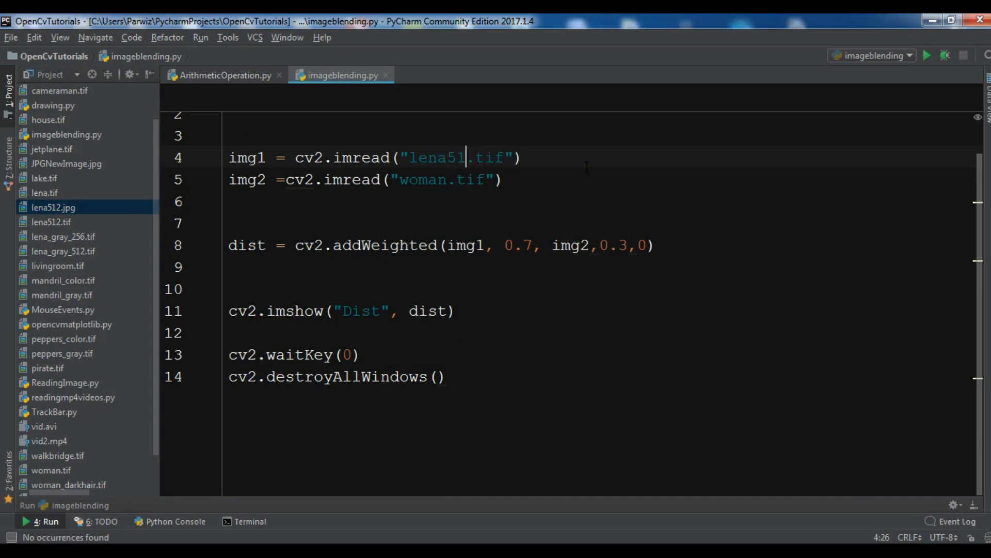
text(2)
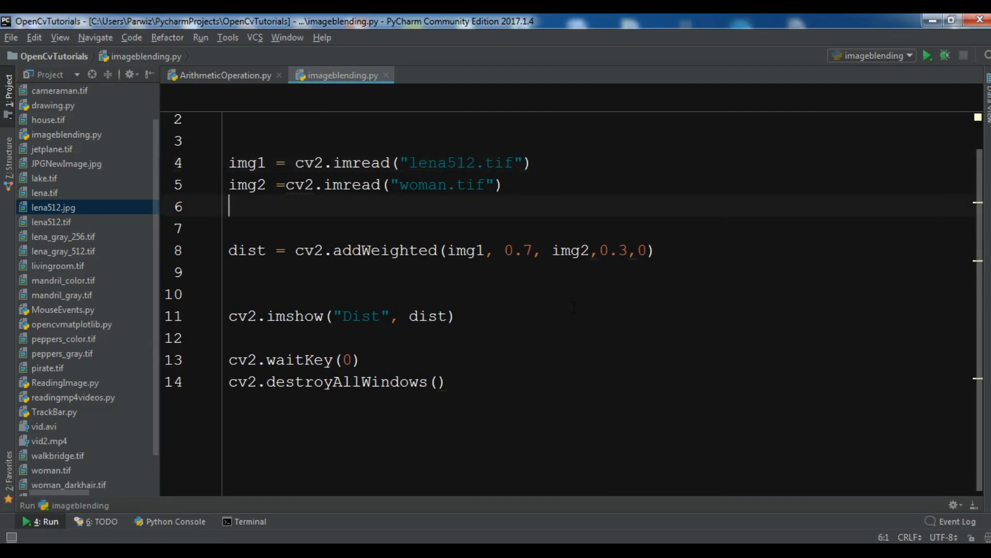
click(927, 56)
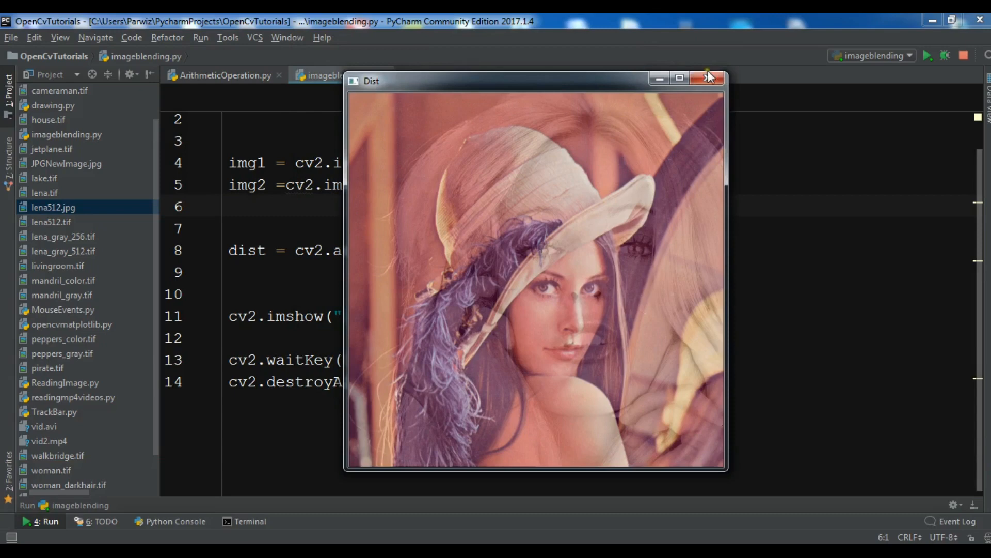
mouse_move(593, 133)
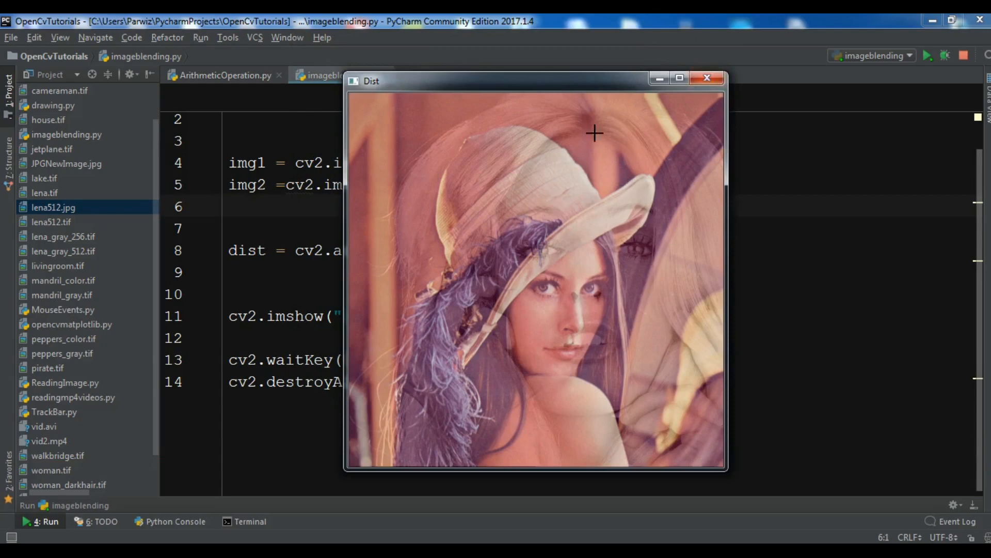
click(707, 78)
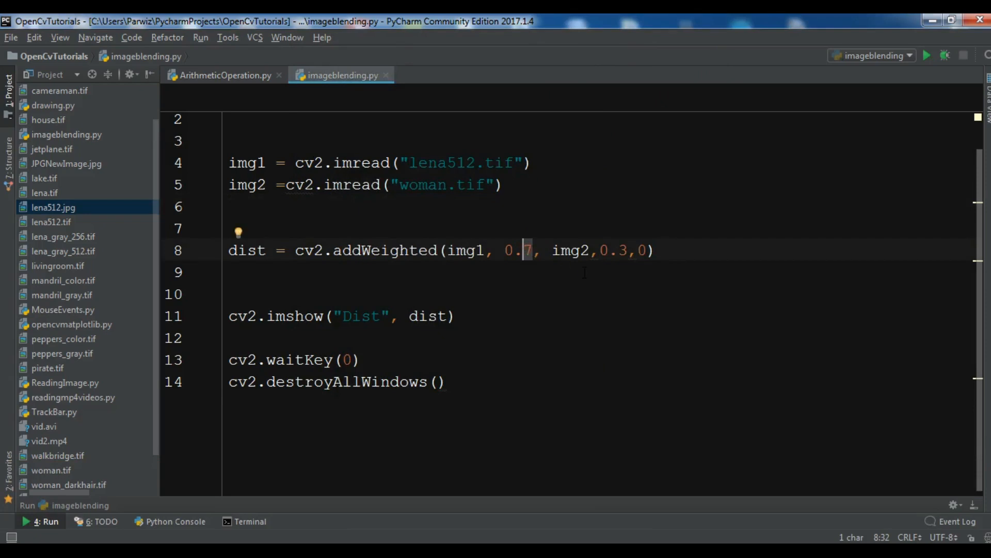
- Set both addWeighted weights to 0.5, rerun, and close the Dist window
text(5)
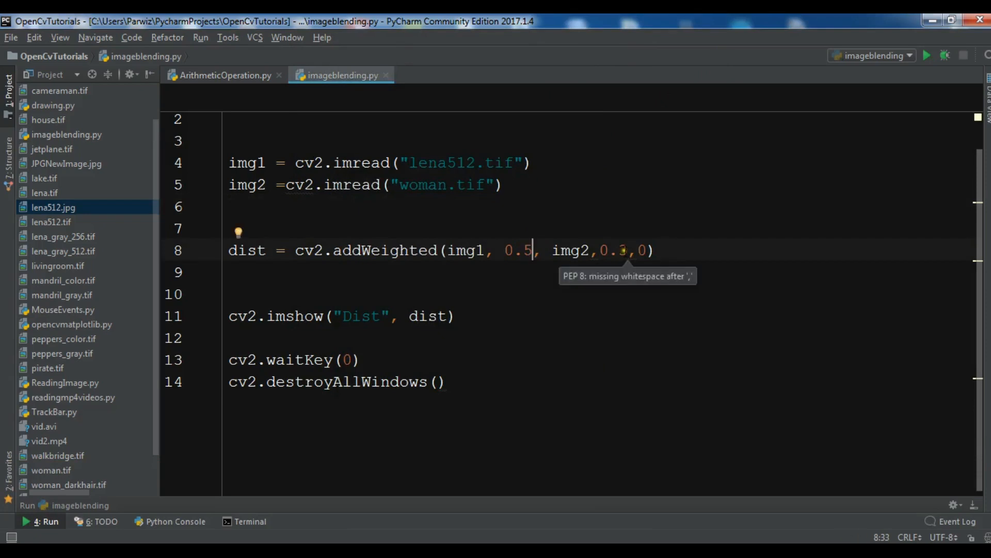
text(5)
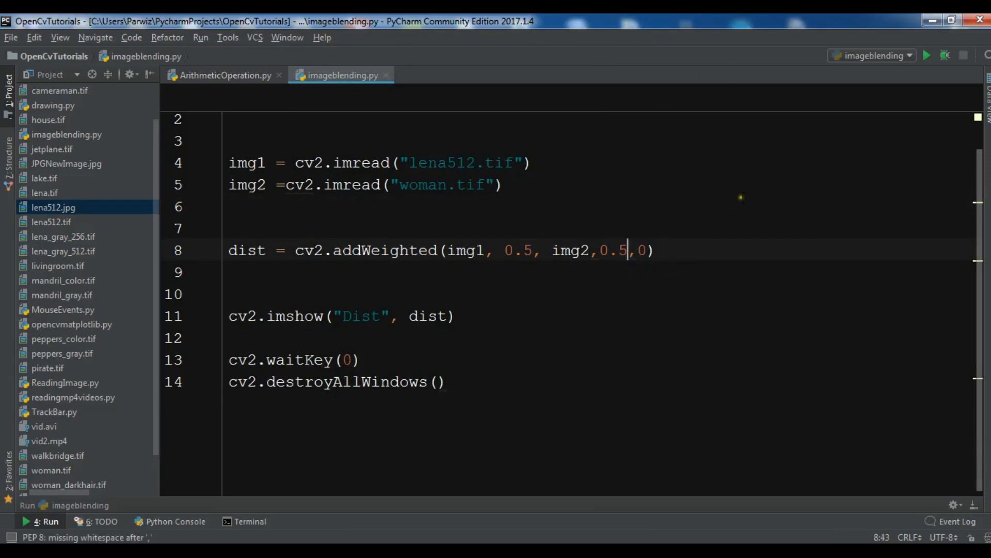
click(229, 206)
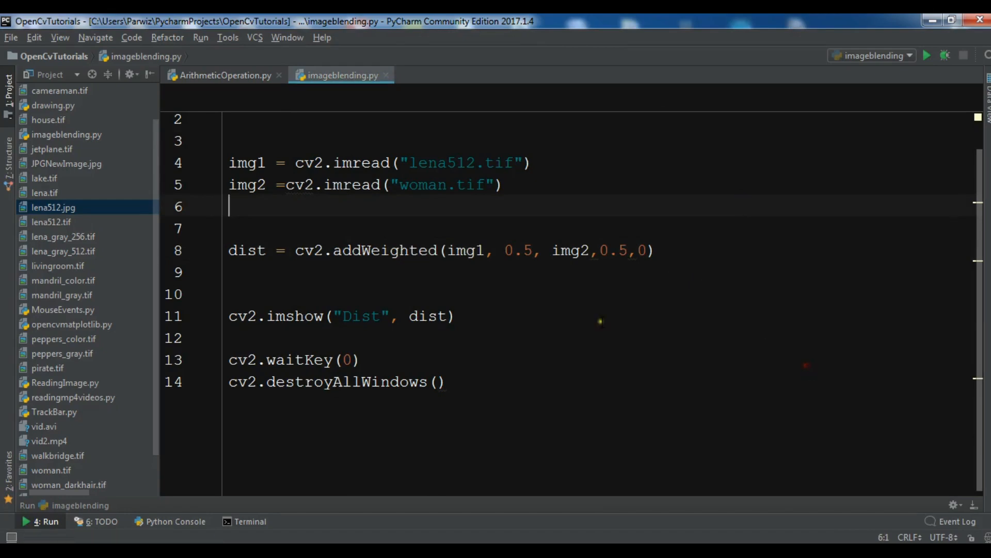
click(928, 55)
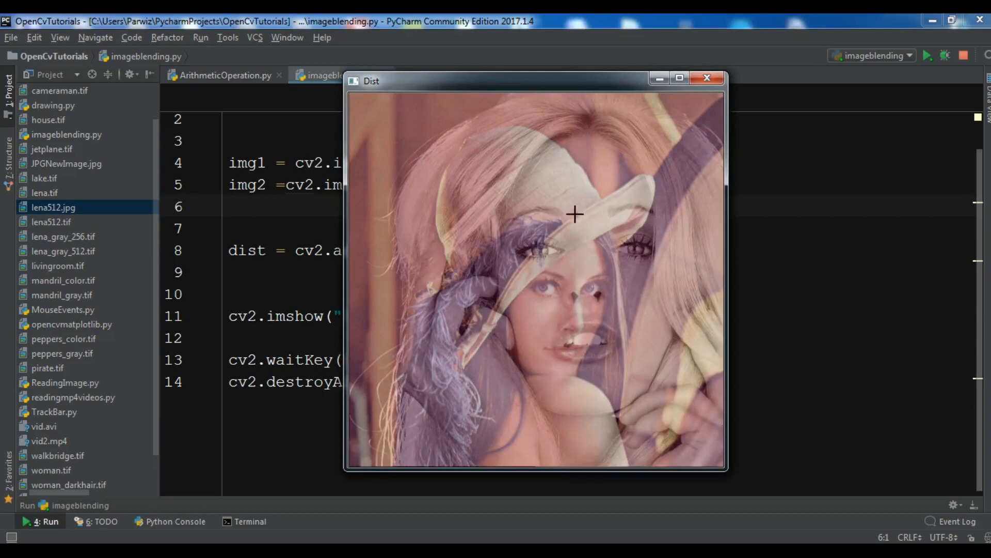
mouse_move(557, 269)
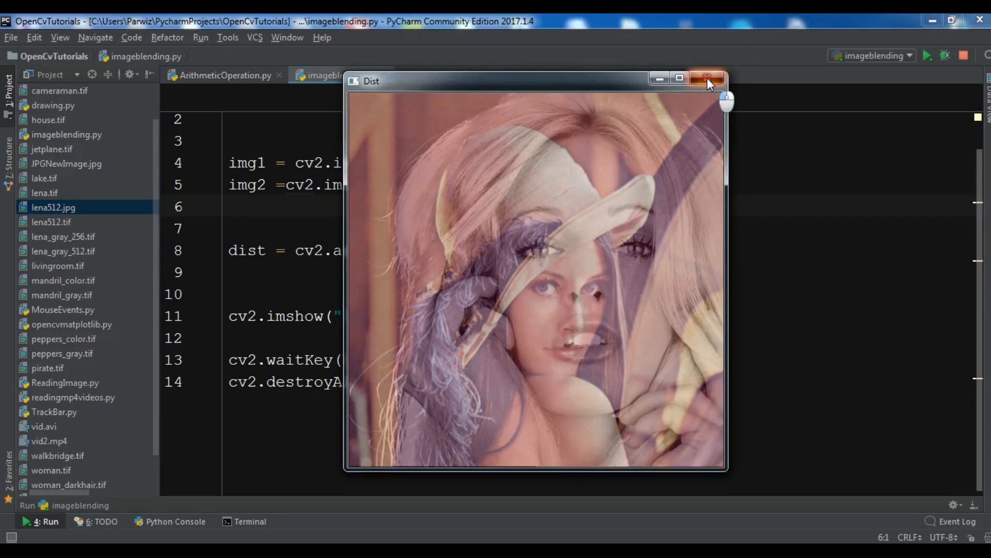
click(707, 78)
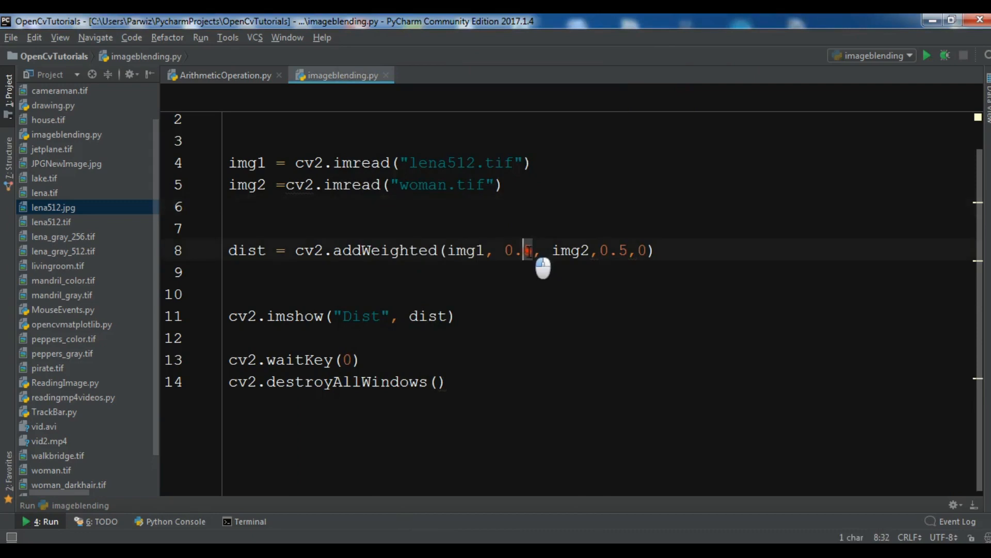
- Set the weights to 0.3 for img1 and 0.7 for img2, then rerun
text(3)
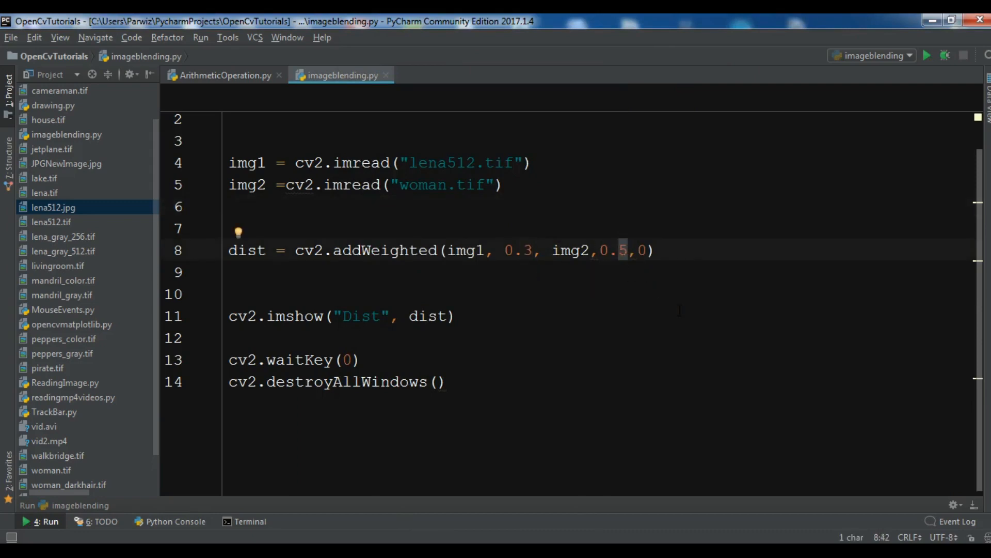
text(7)
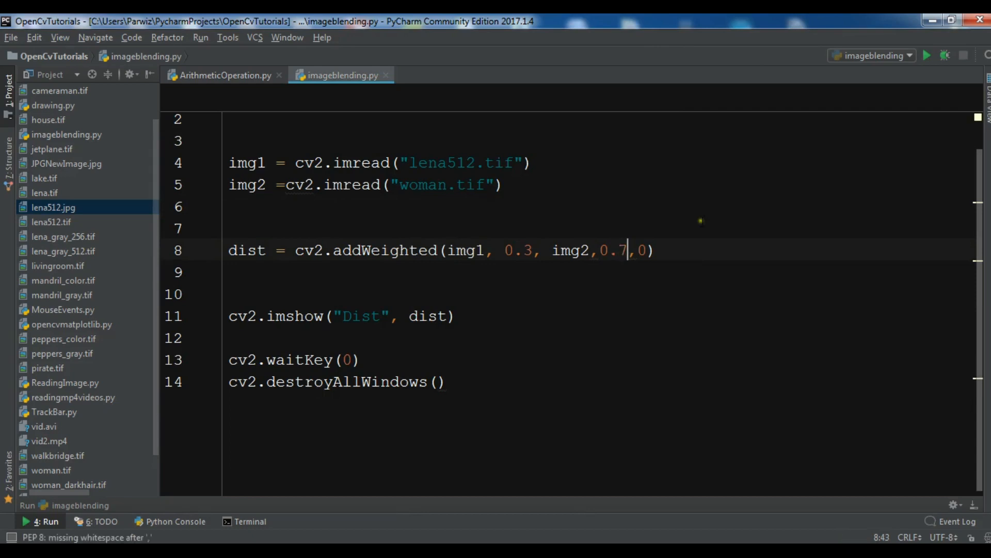
click(253, 228)
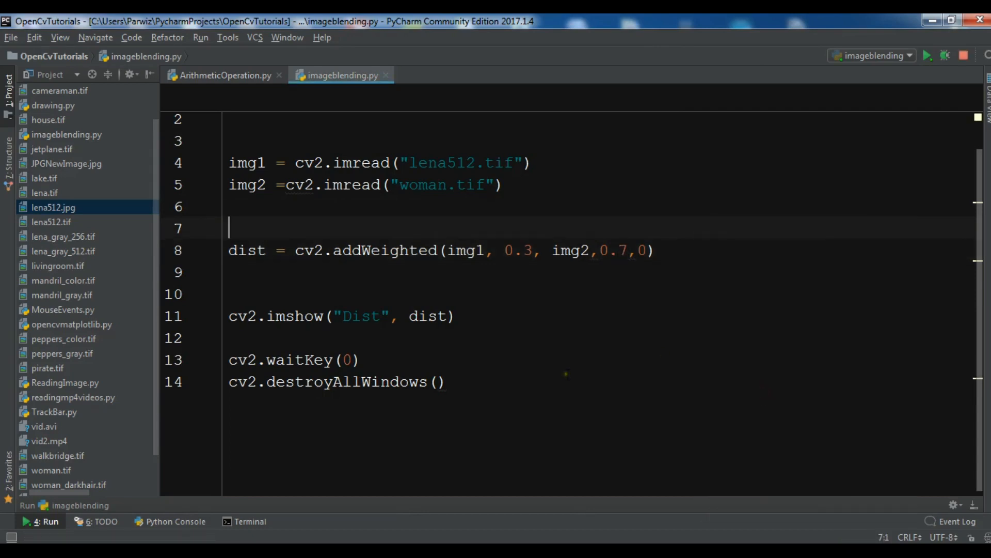
click(926, 56)
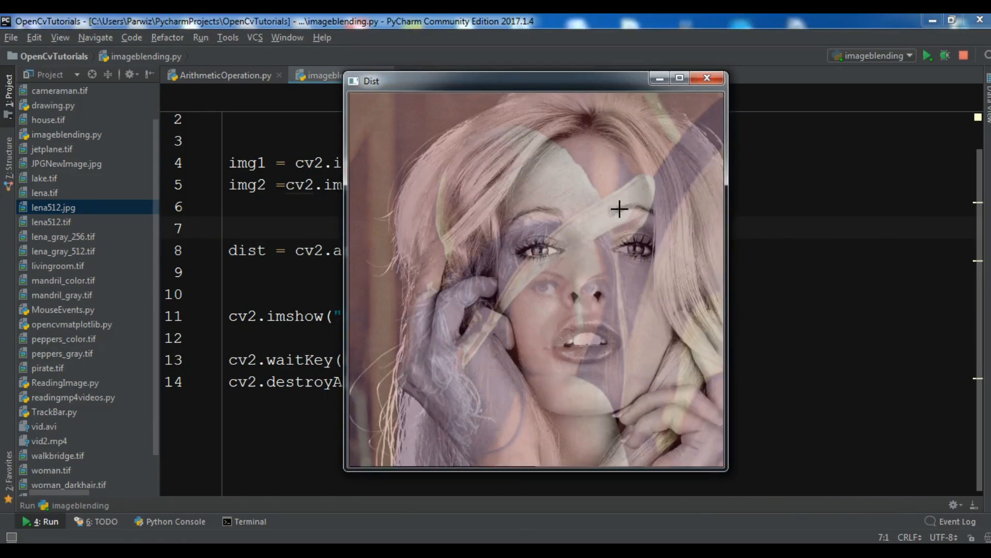